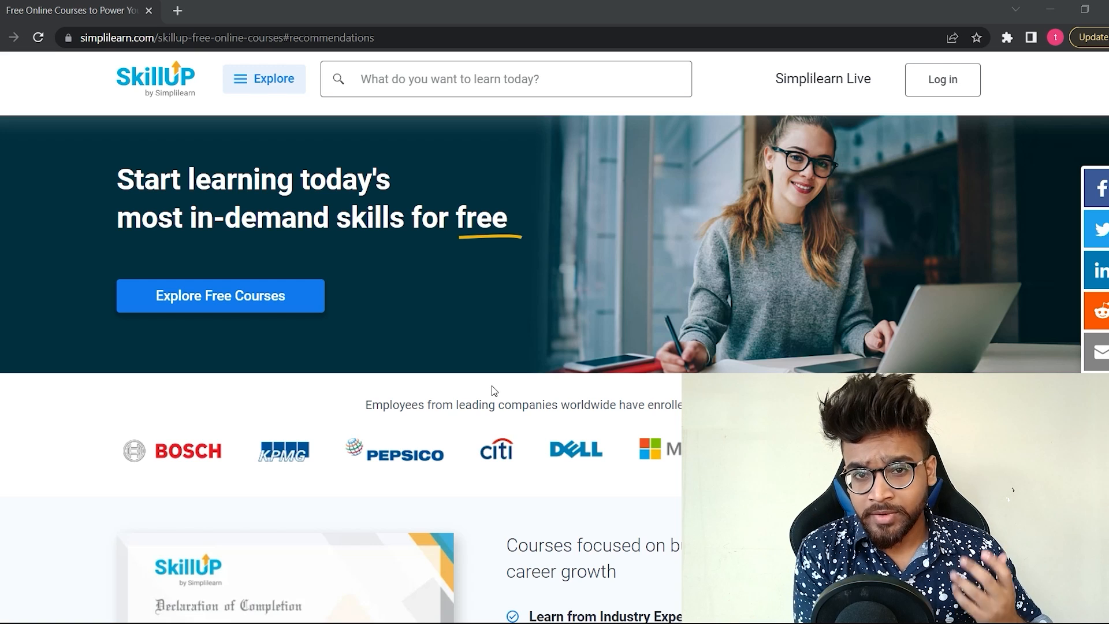
pyautogui.moveTo(342, 283)
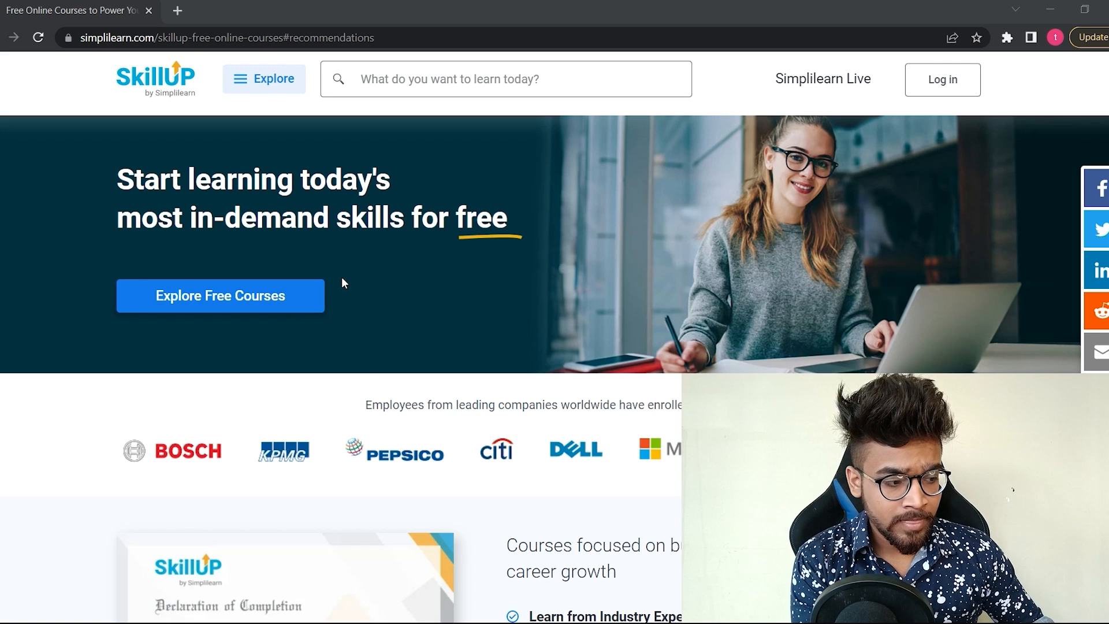
pyautogui.moveTo(240, 303)
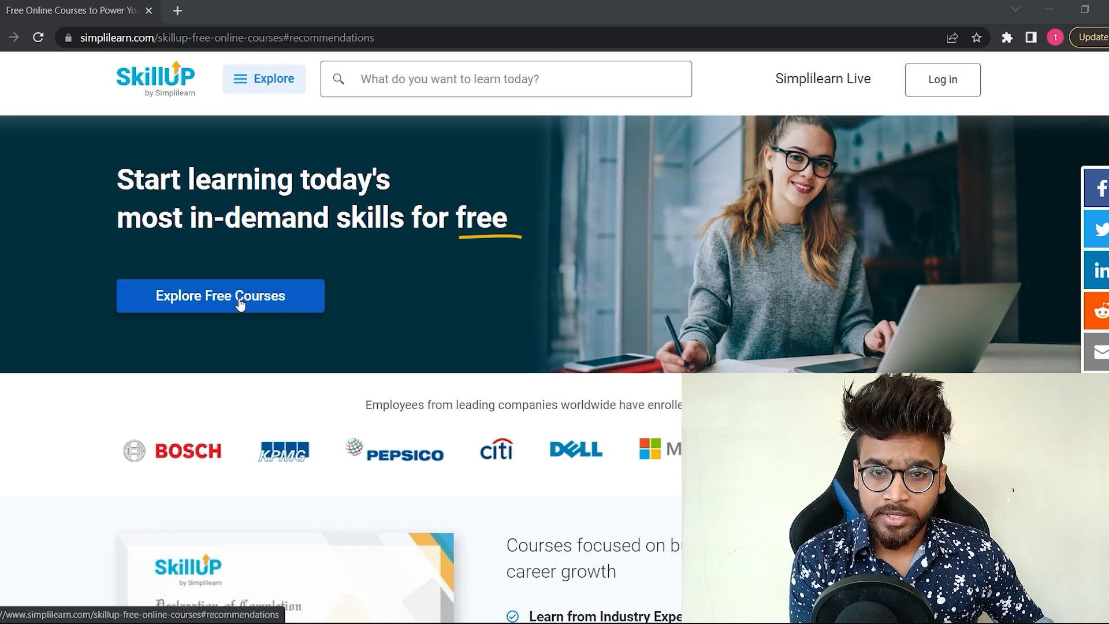
# - Jump to the free course catalog listing Data Science & Business Analytics courses
pyautogui.click(220, 296)
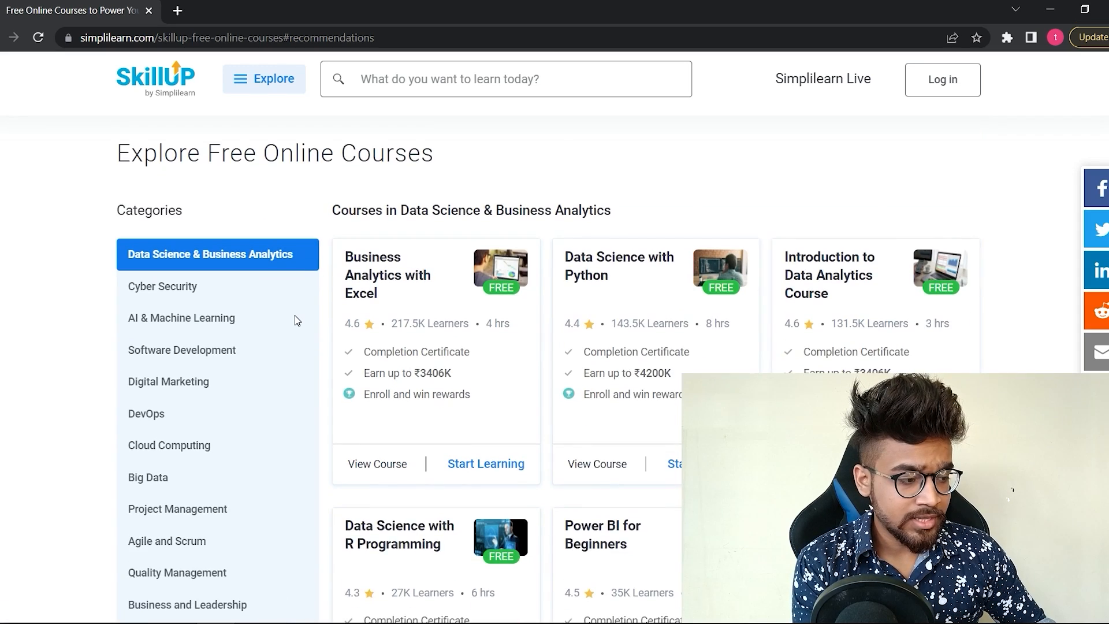
pyautogui.scroll(3)
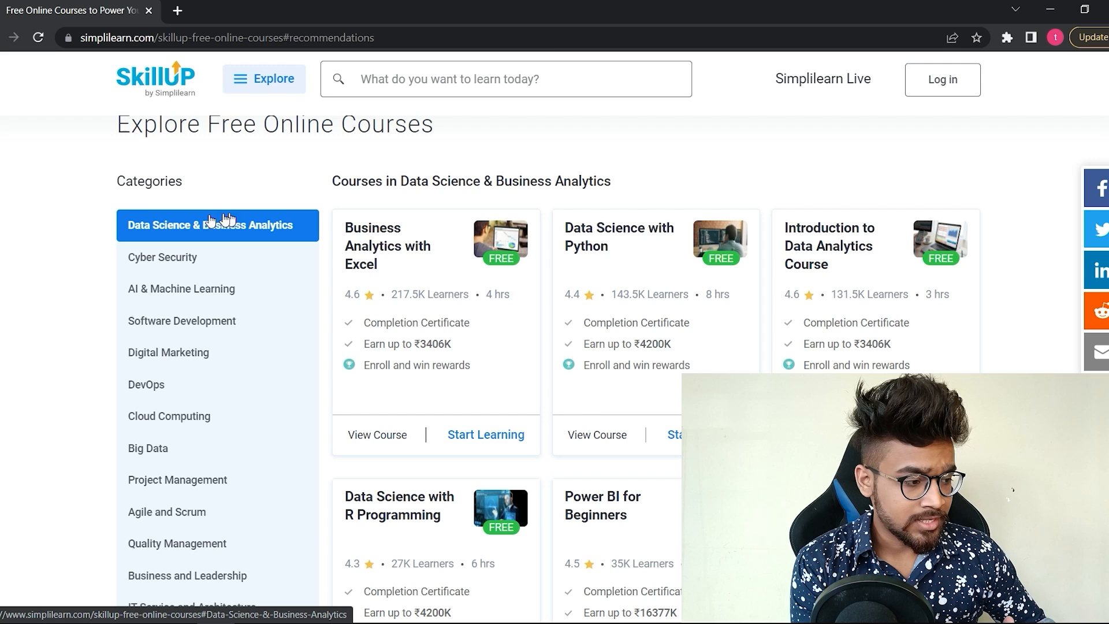
pyautogui.moveTo(238, 223)
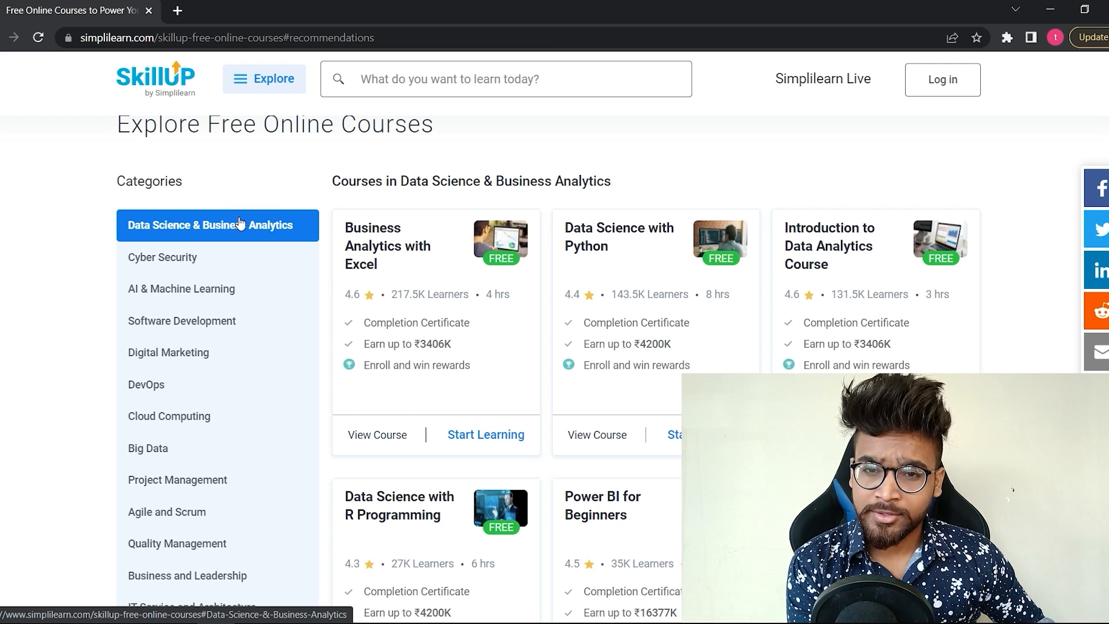
pyautogui.moveTo(289, 182)
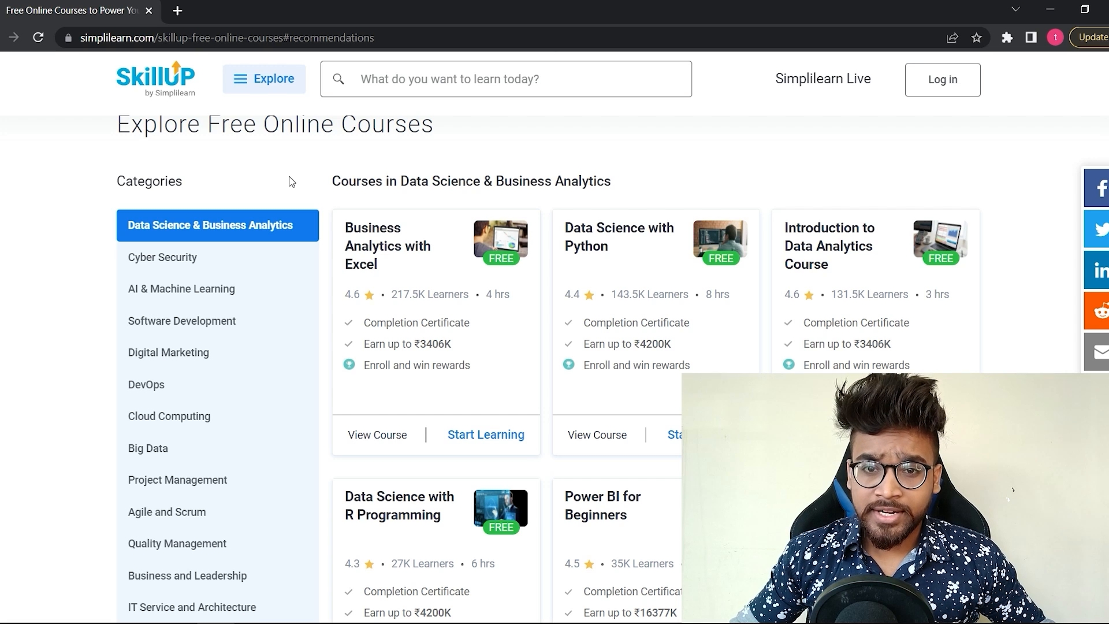
pyautogui.moveTo(644, 181)
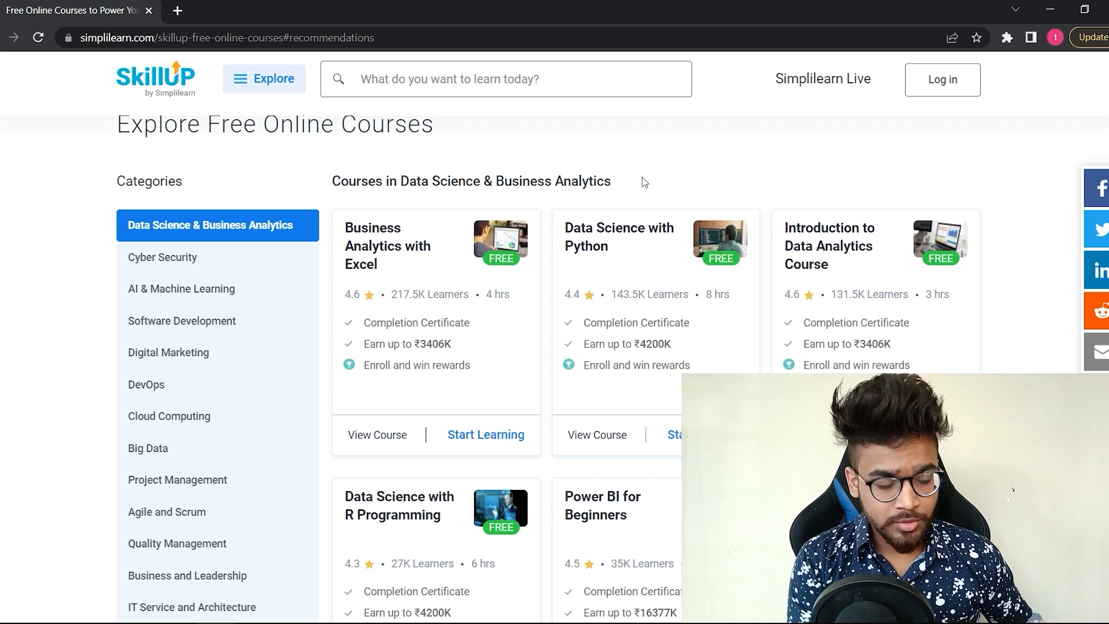
pyautogui.moveTo(181, 320)
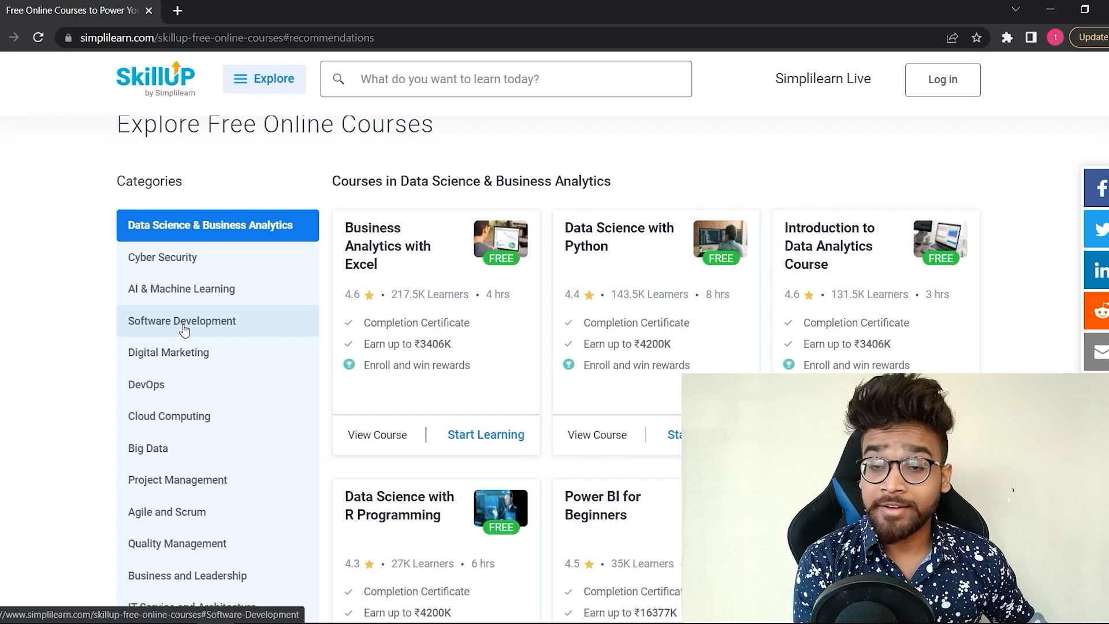
# - Switch to the Software Development category and browse its cards: Java Training, Python for Beginners, Blockchain Developer
pyautogui.click(181, 320)
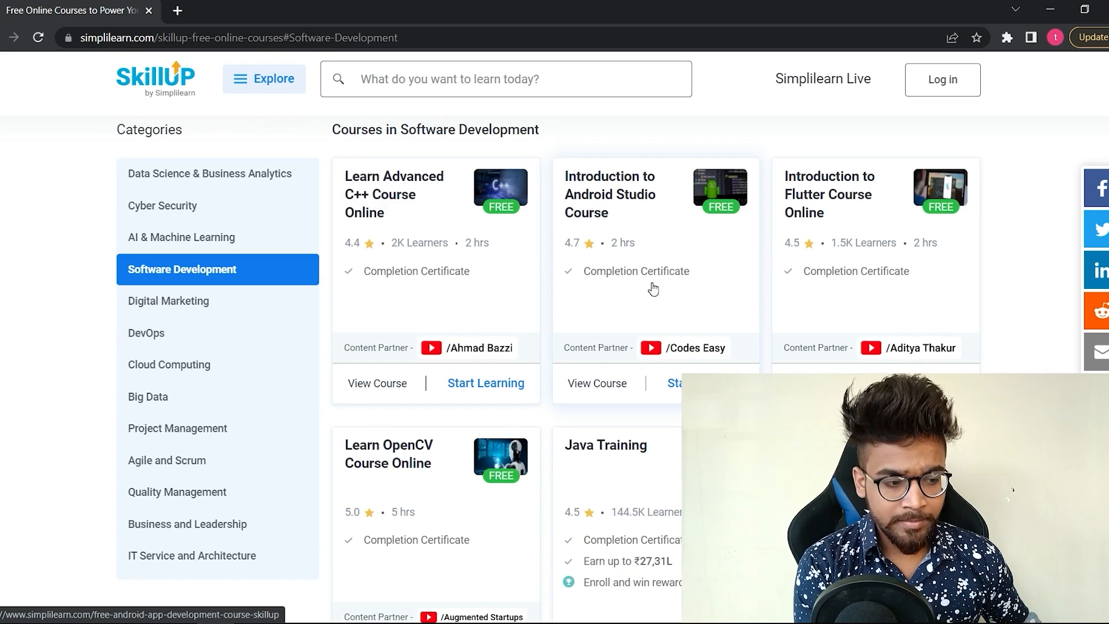
pyautogui.scroll(3)
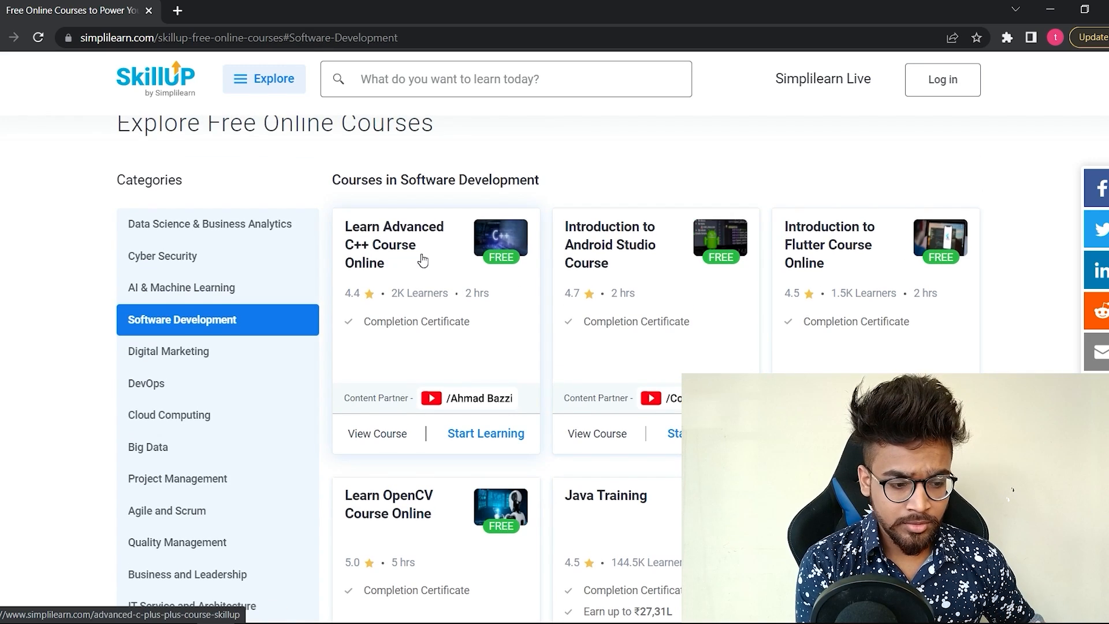
pyautogui.scroll(-3)
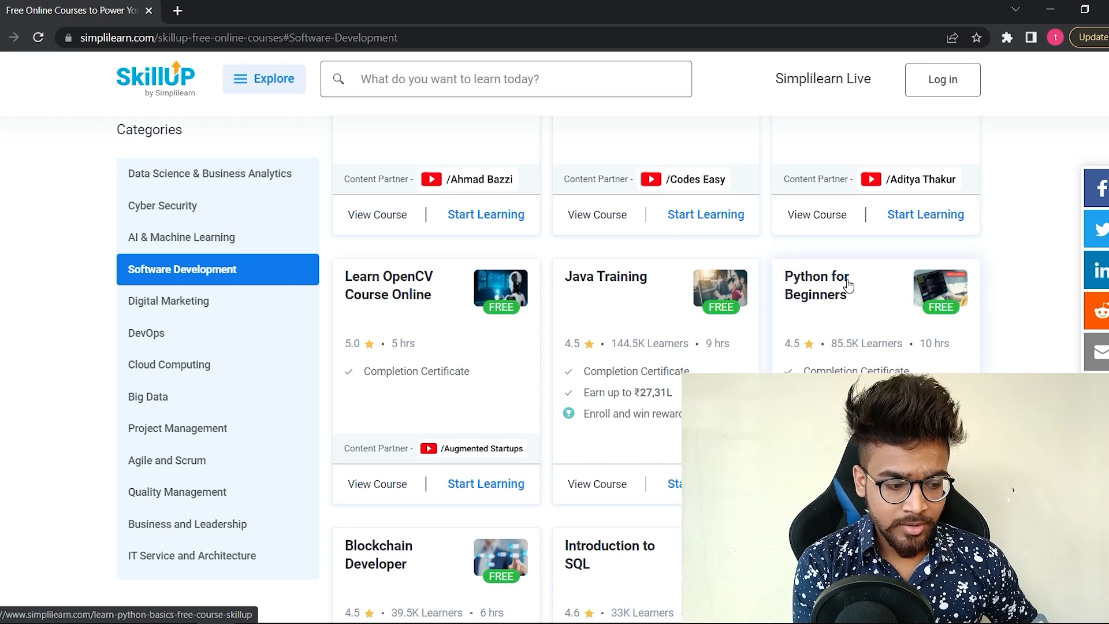
pyautogui.scroll(-3)
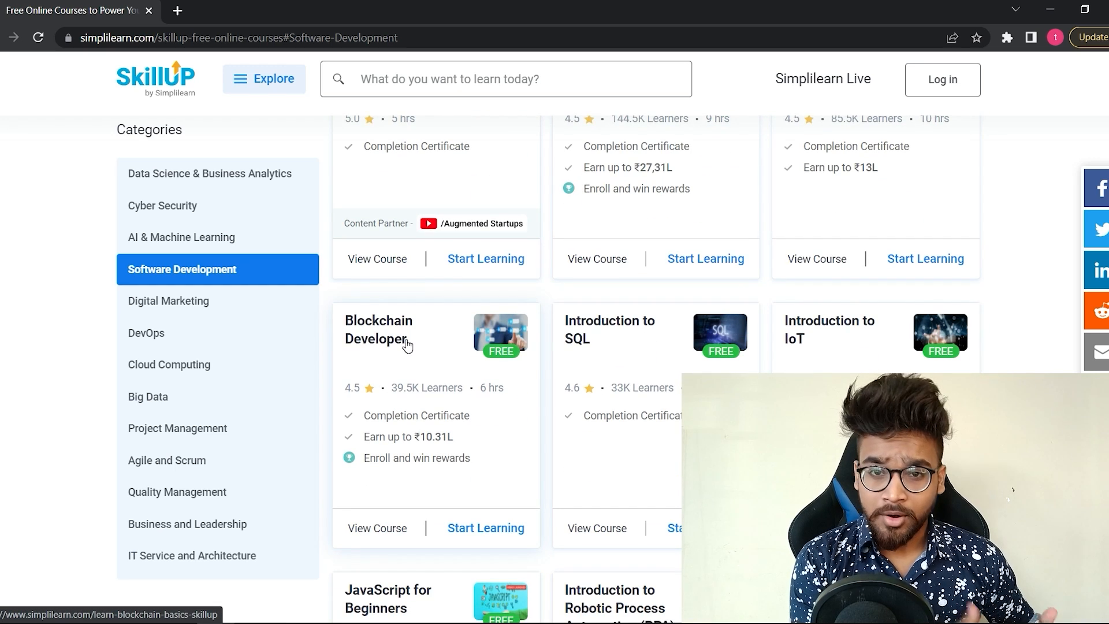
pyautogui.moveTo(407, 344)
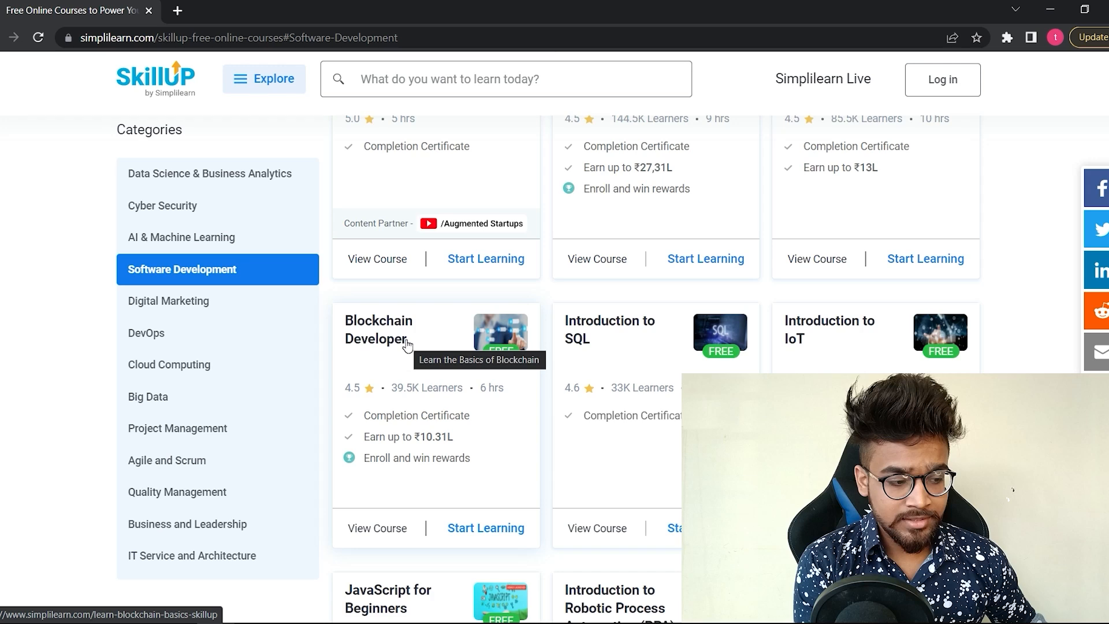
pyautogui.scroll(-3)
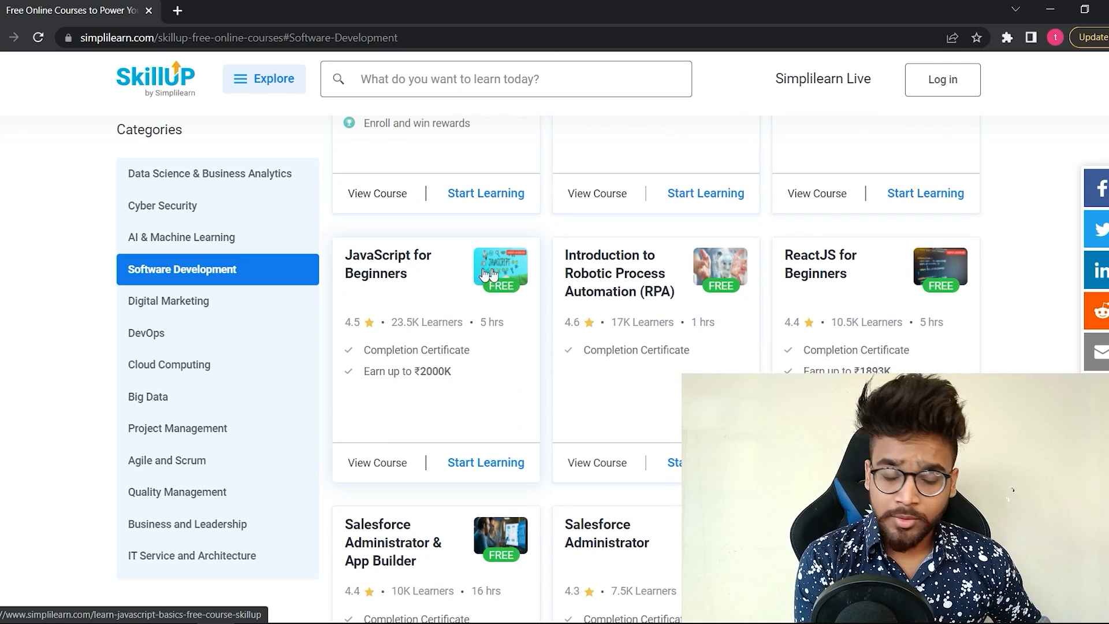
pyautogui.moveTo(437, 279)
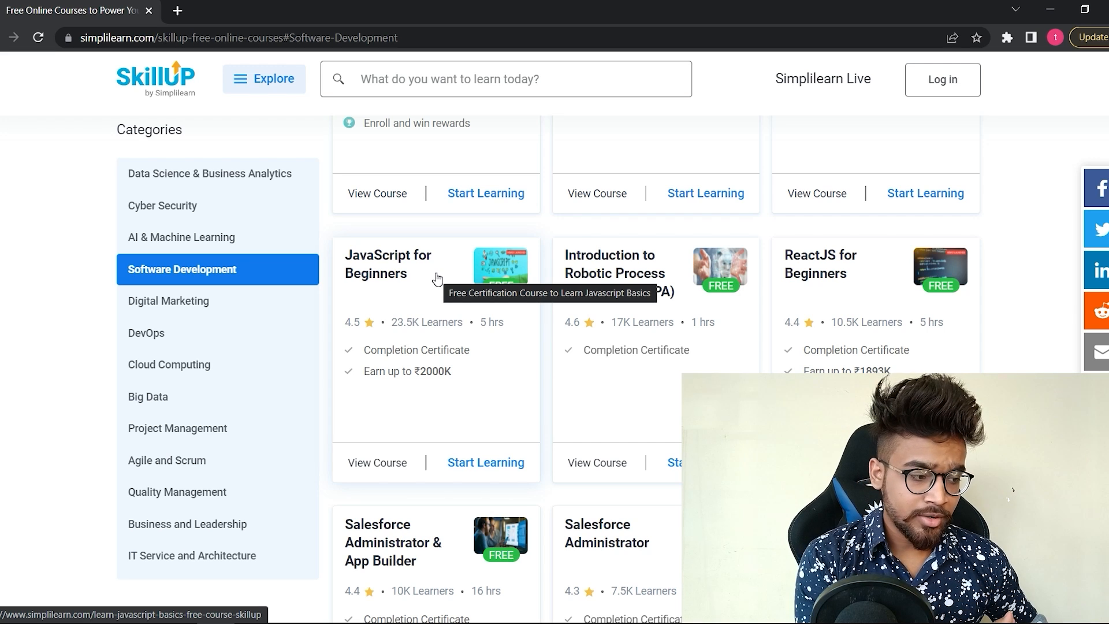
pyautogui.moveTo(431, 271)
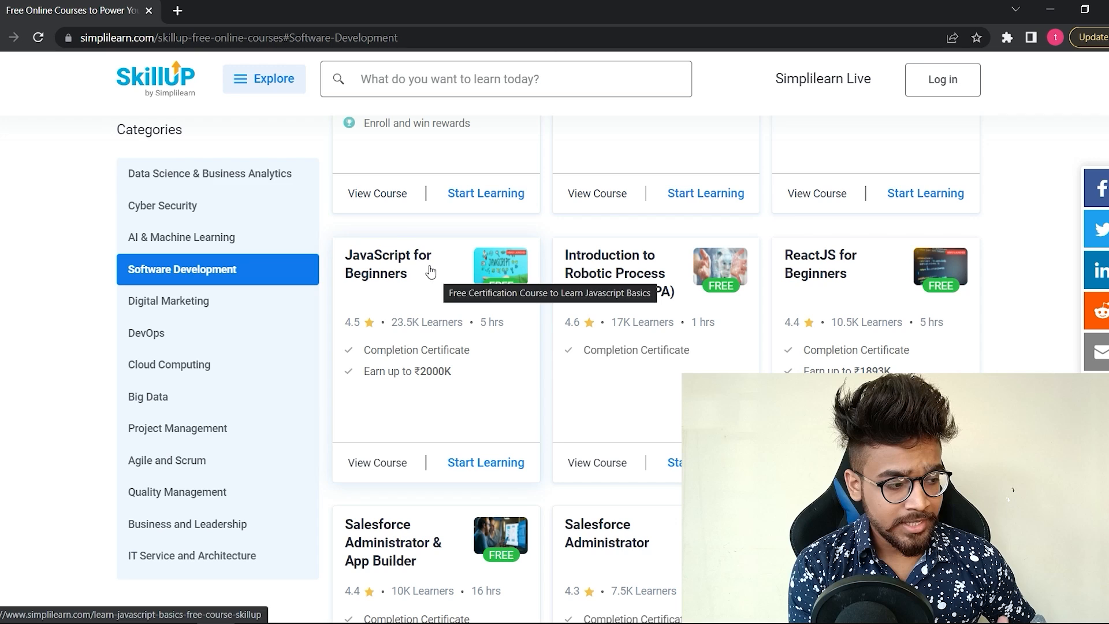
pyautogui.moveTo(278, 314)
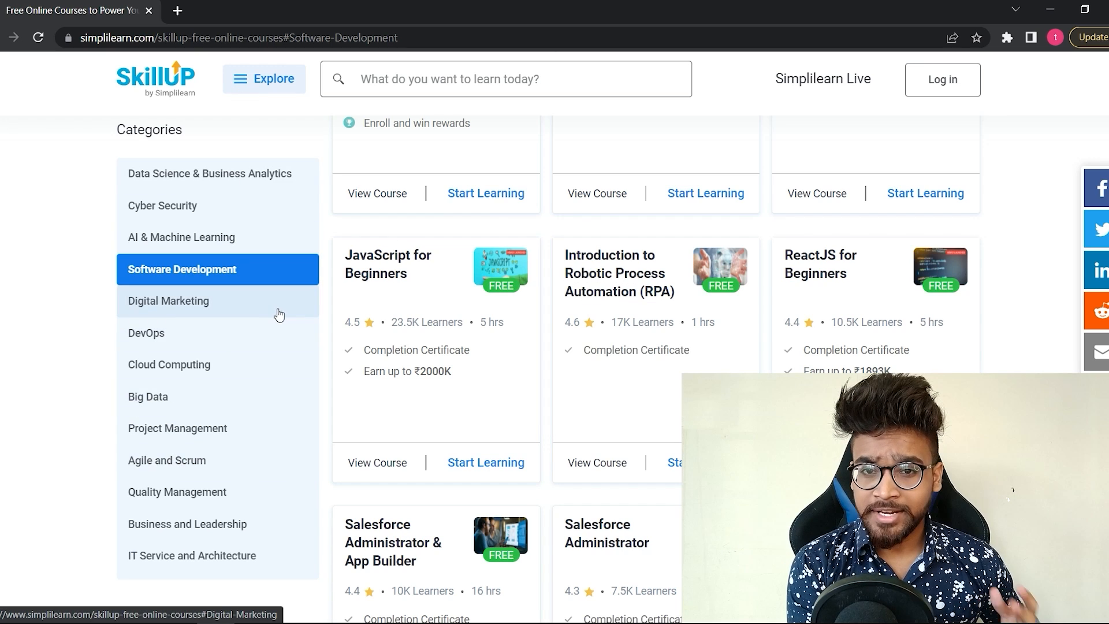
pyautogui.scroll(-3)
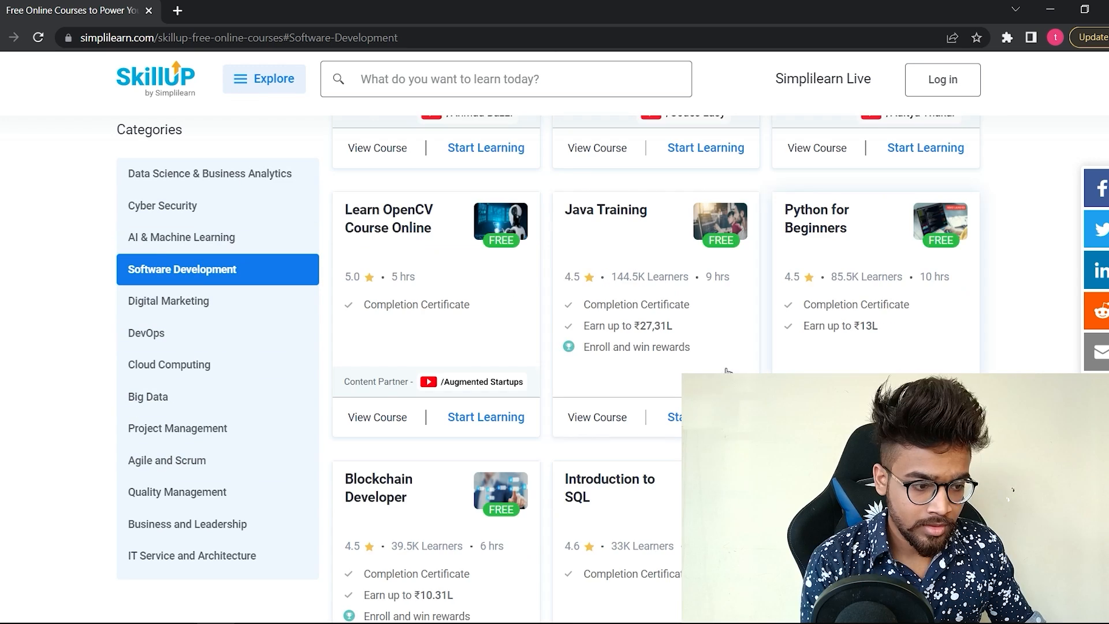
pyautogui.moveTo(696, 352)
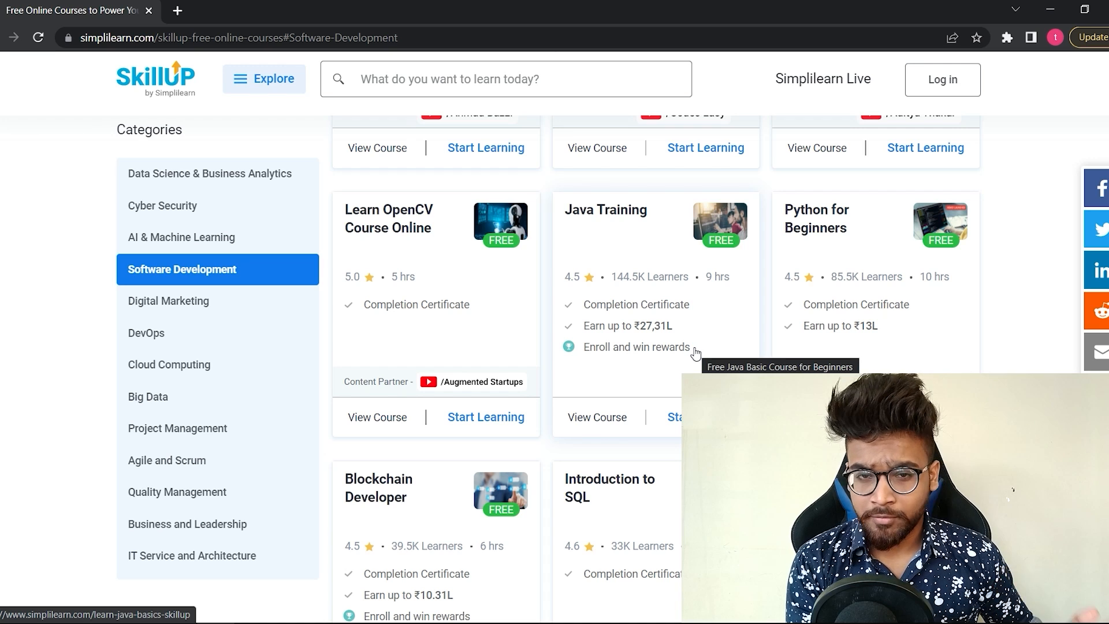
pyautogui.moveTo(620, 232)
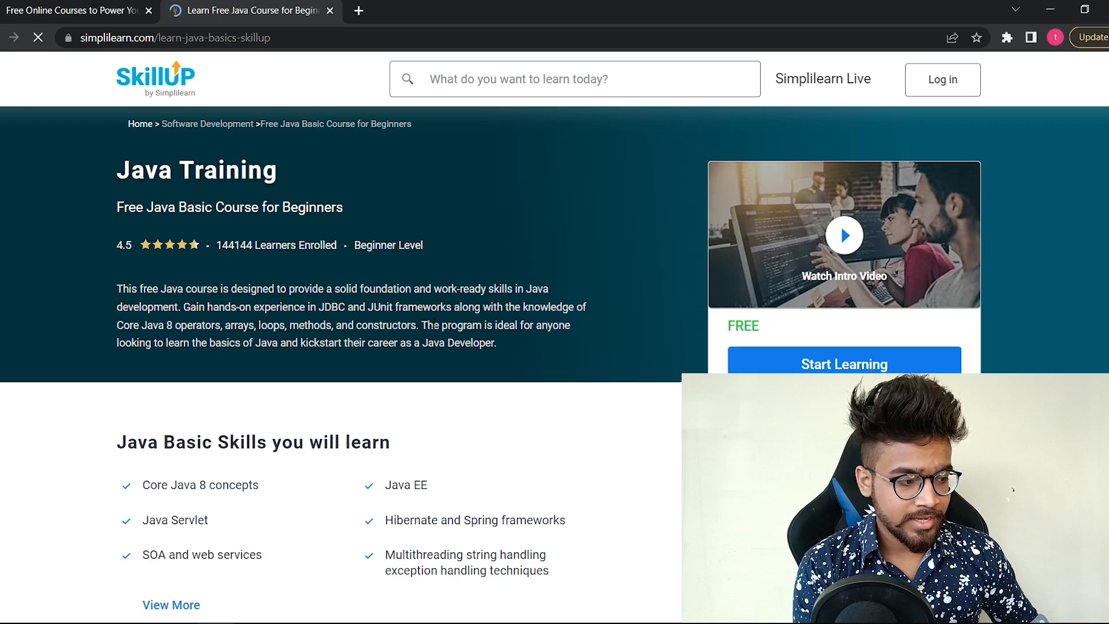
# - Scroll the Java Basics course page to the skills section: Core Java 8 concepts, Java EE
pyautogui.scroll(-3)
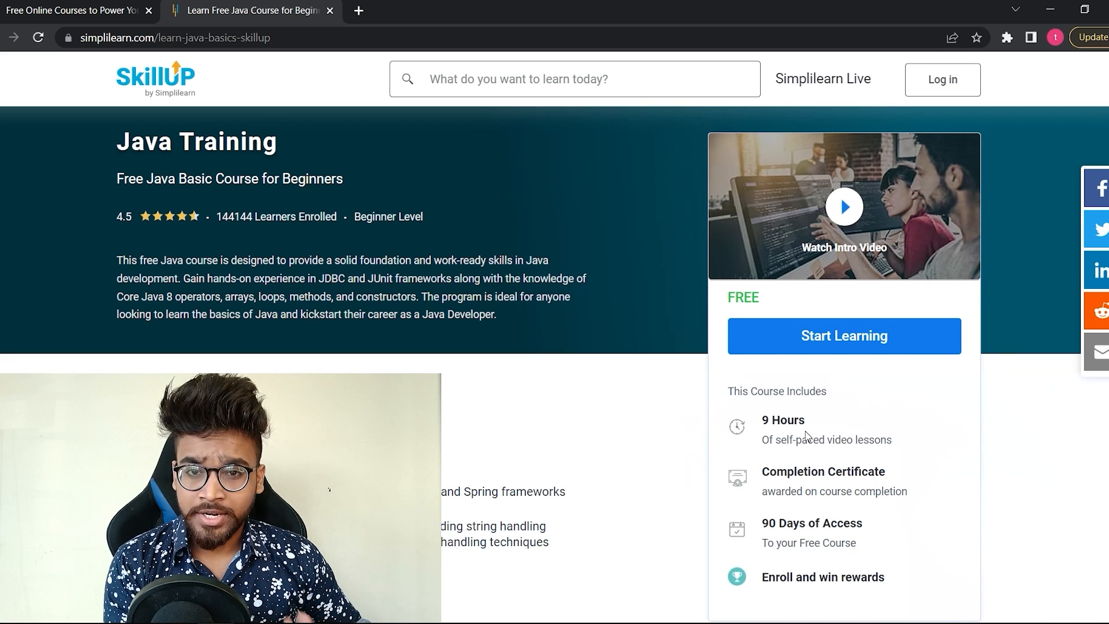
pyautogui.scroll(-3)
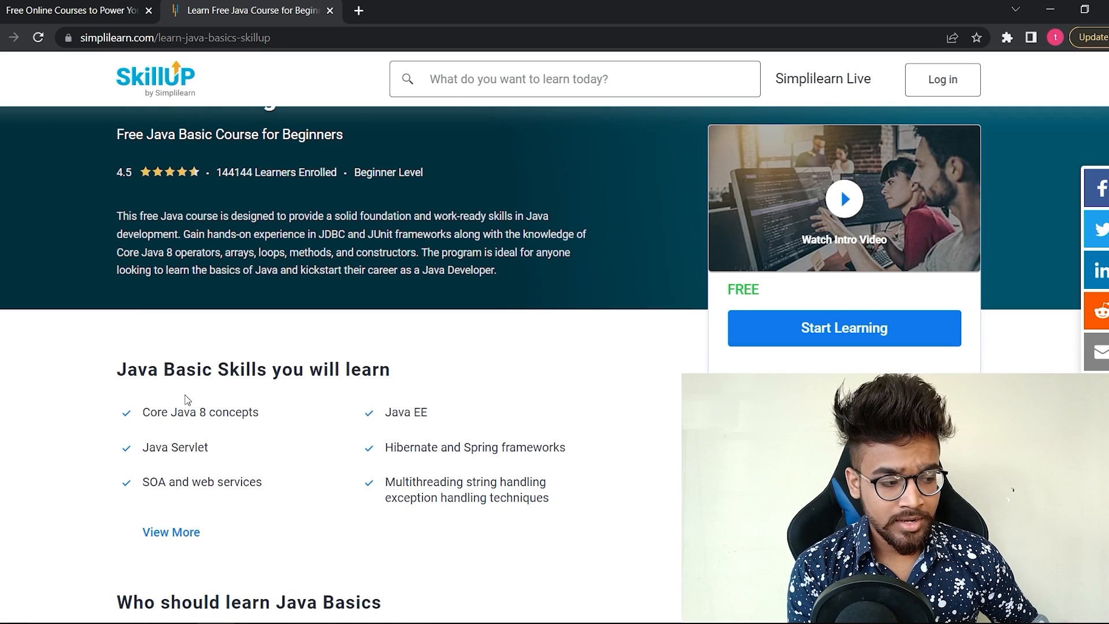
pyautogui.scroll(-3)
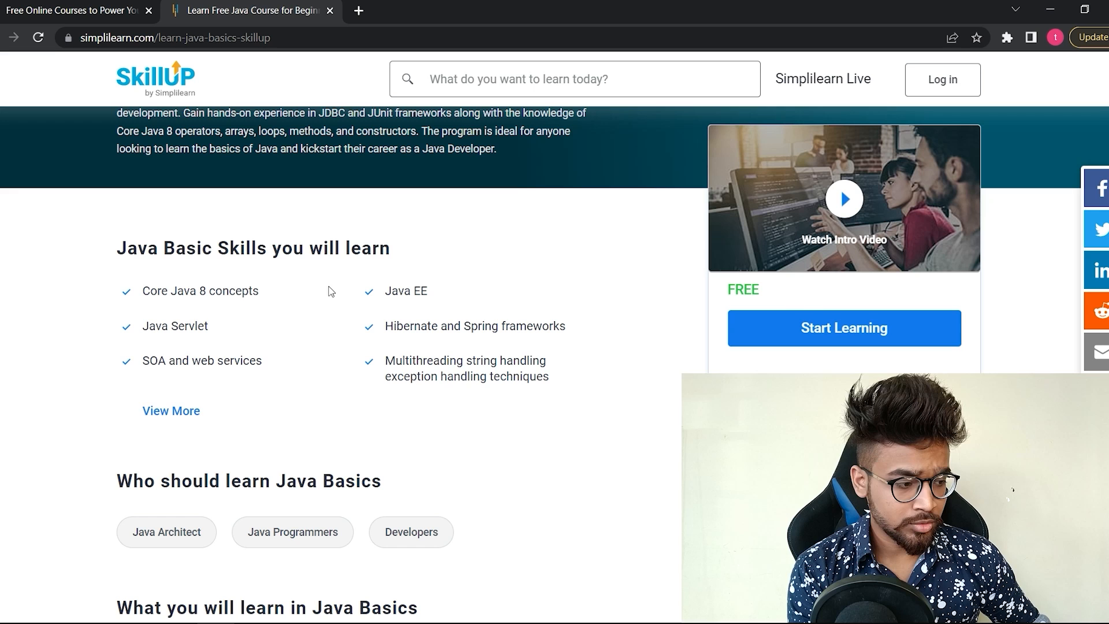
pyautogui.moveTo(310, 300)
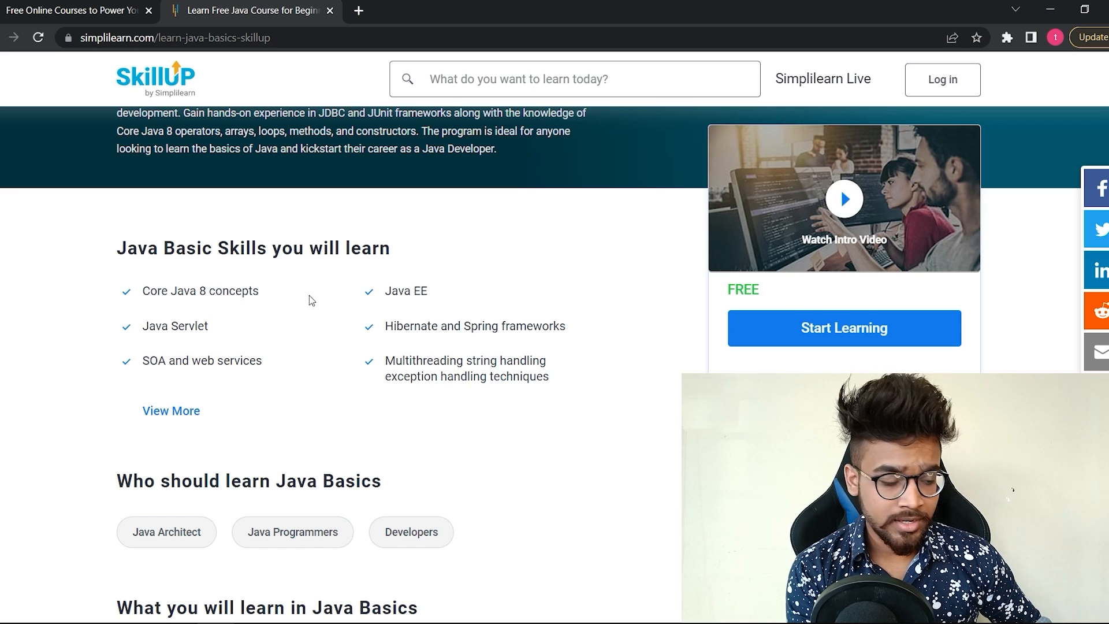
pyautogui.scroll(-3)
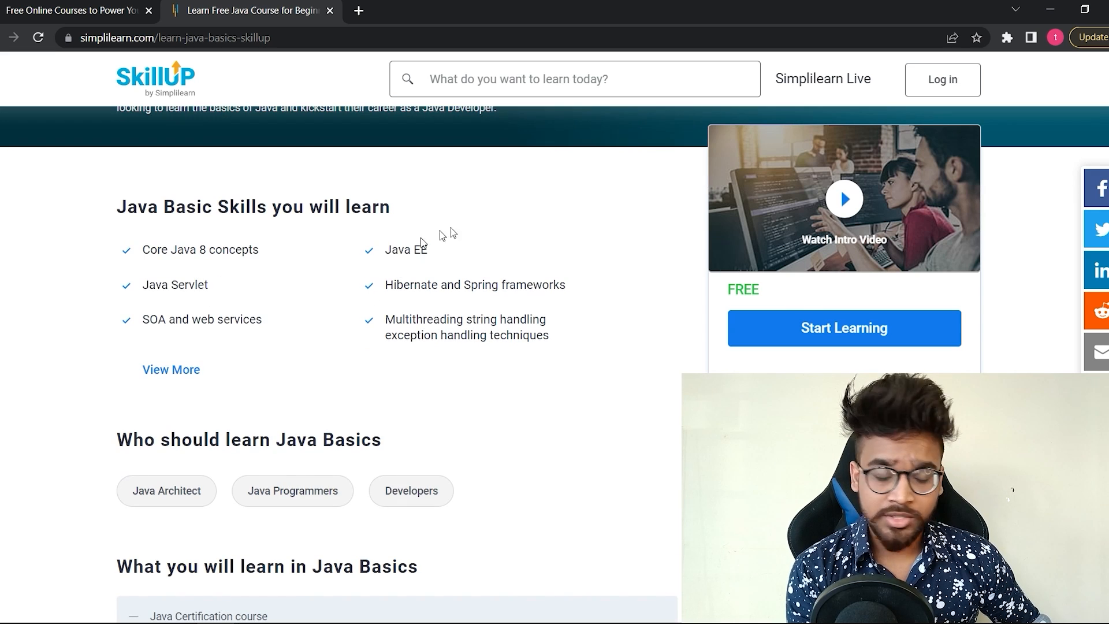
pyautogui.moveTo(501, 330)
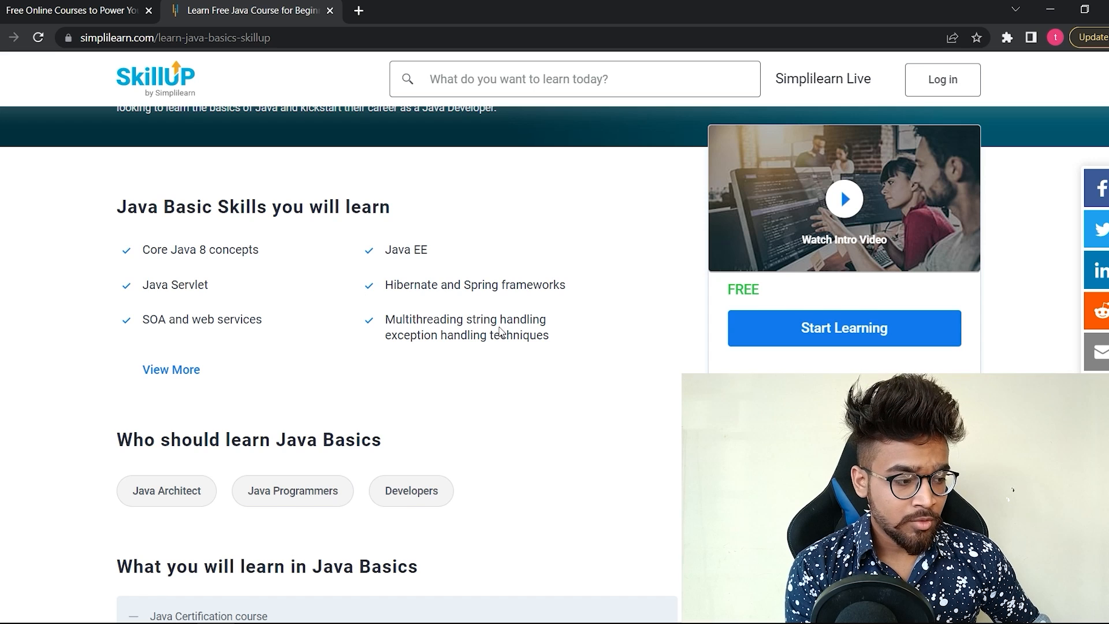
# - Scroll through the eleven-lesson Java Basics curriculum, Introduction to Java EE through SOA and Web Services
pyautogui.scroll(-3)
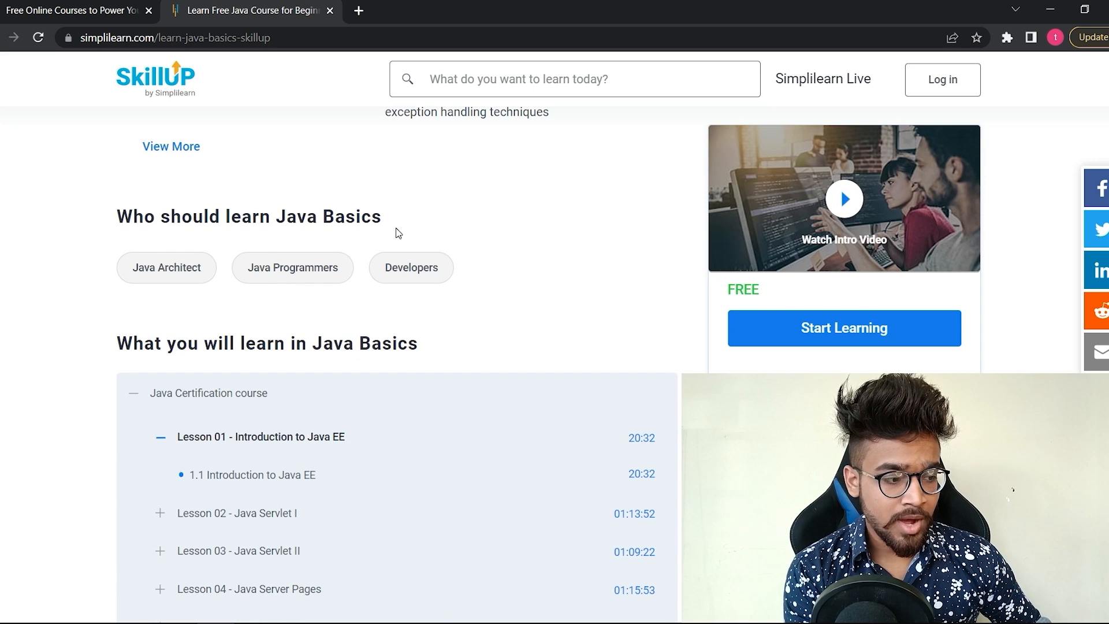
pyautogui.moveTo(329, 304)
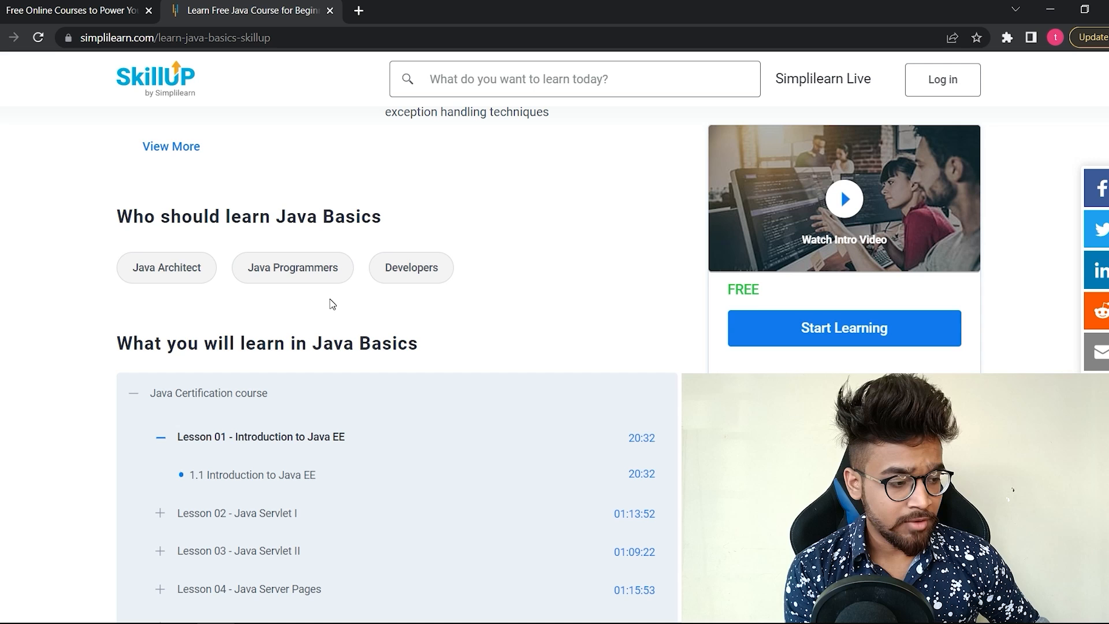
pyautogui.moveTo(557, 343)
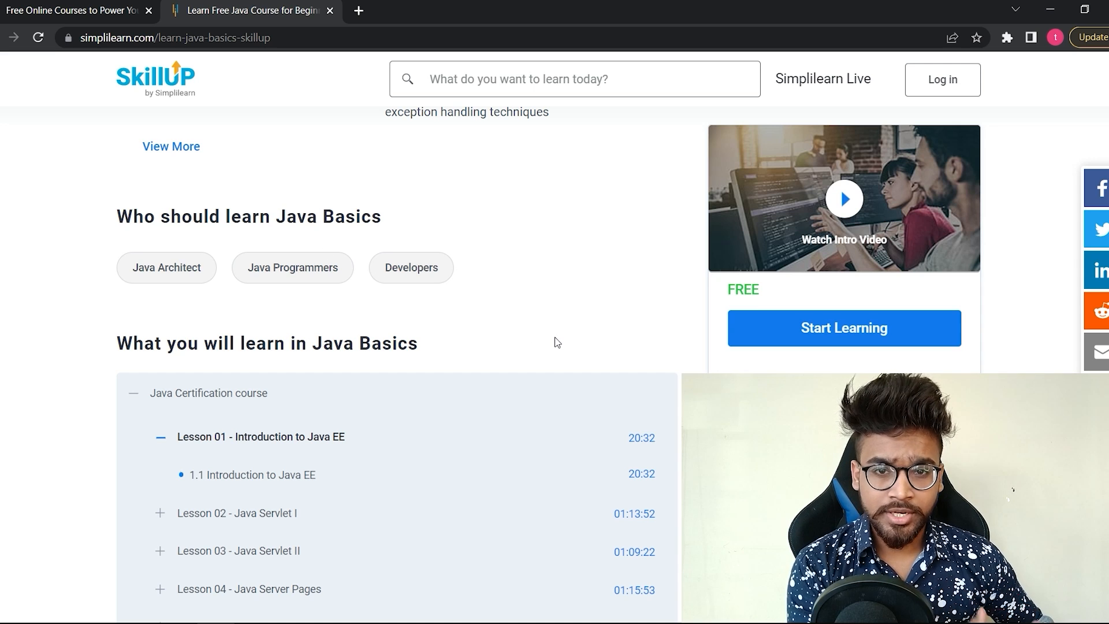
pyautogui.scroll(-3)
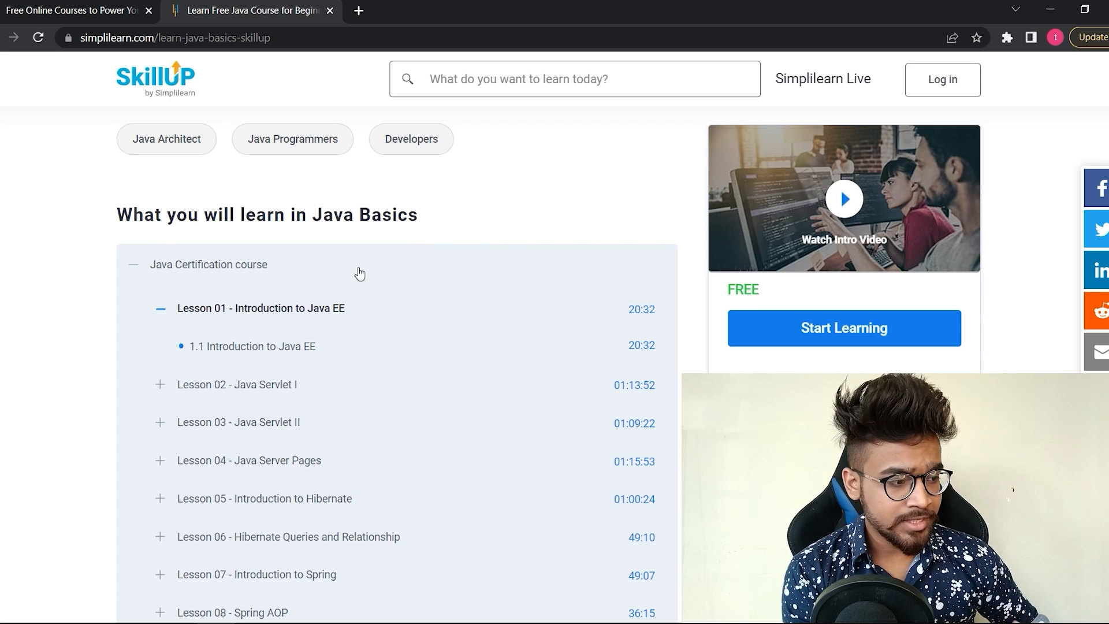
pyautogui.moveTo(416, 245)
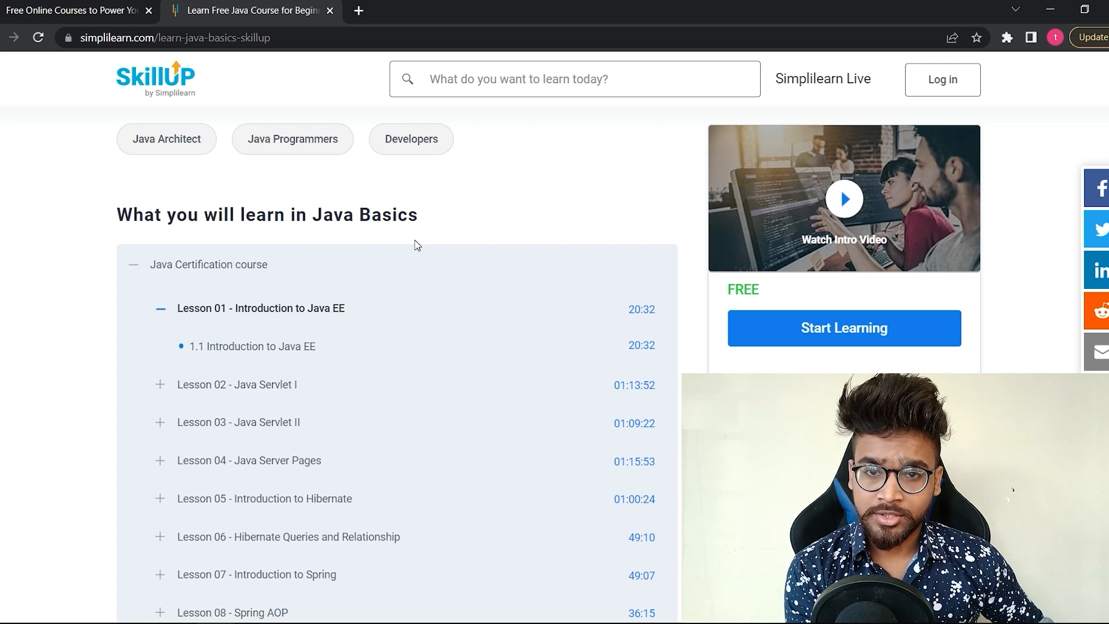
pyautogui.scroll(-3)
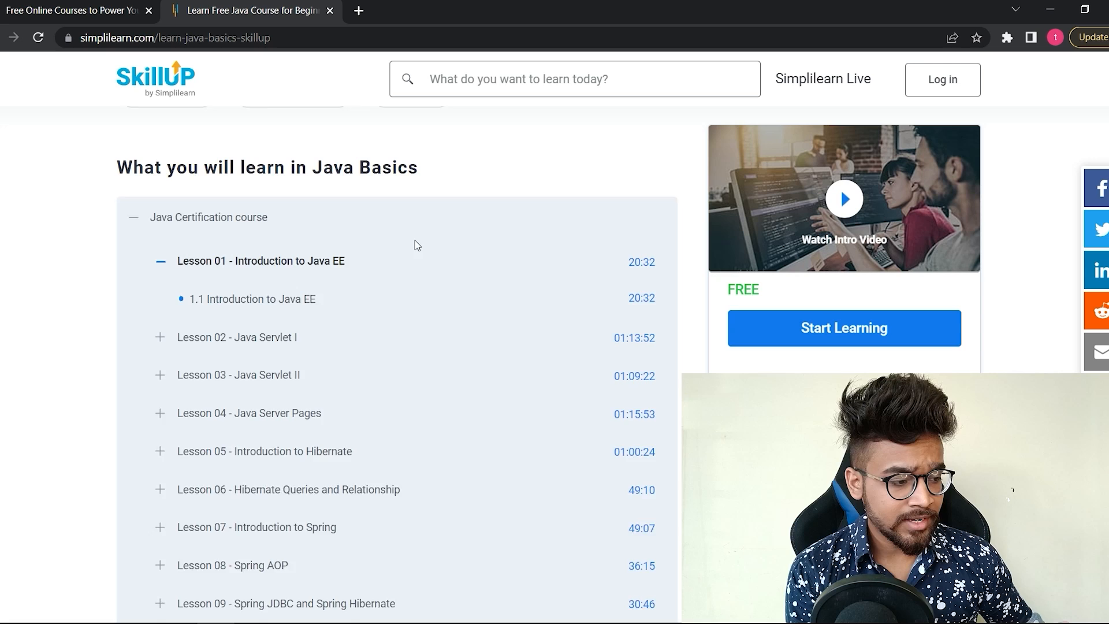
pyautogui.scroll(-3)
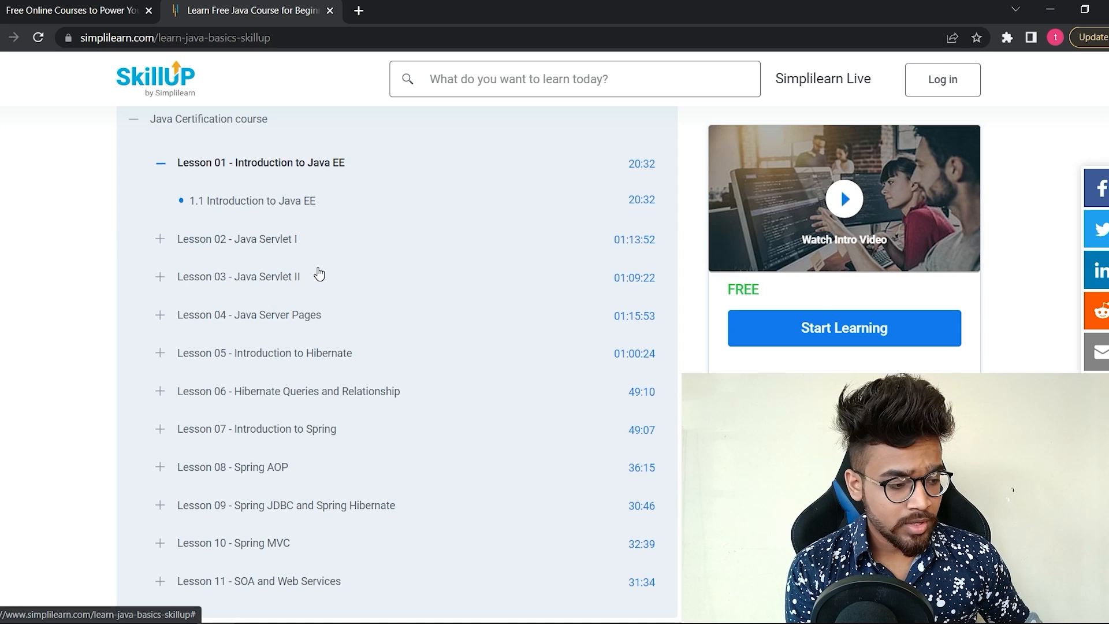
pyautogui.scroll(-3)
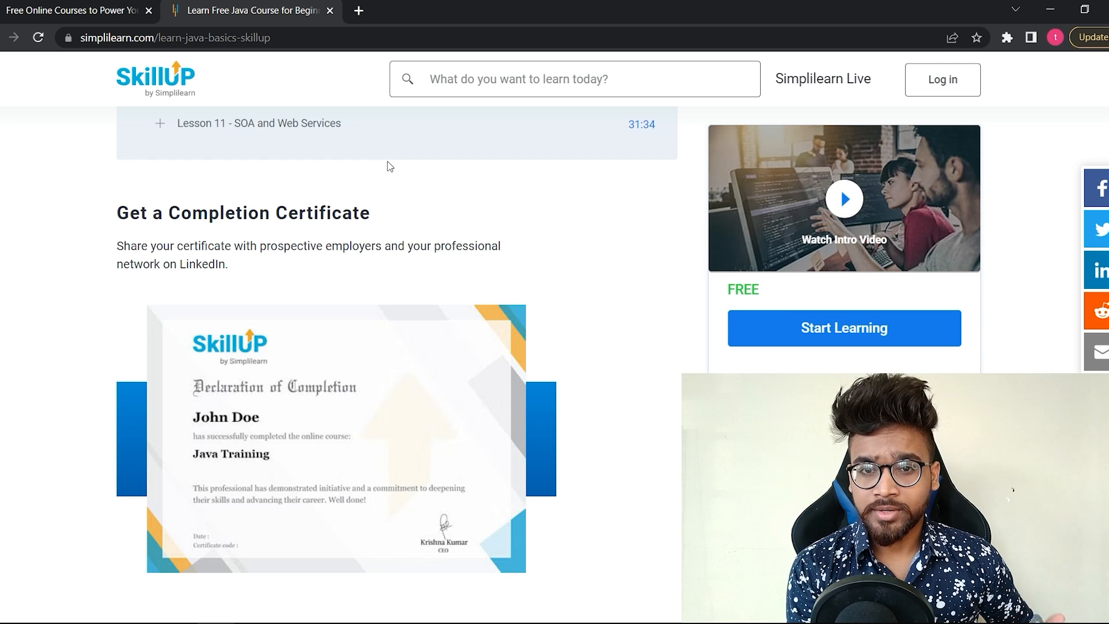
pyautogui.moveTo(391, 215)
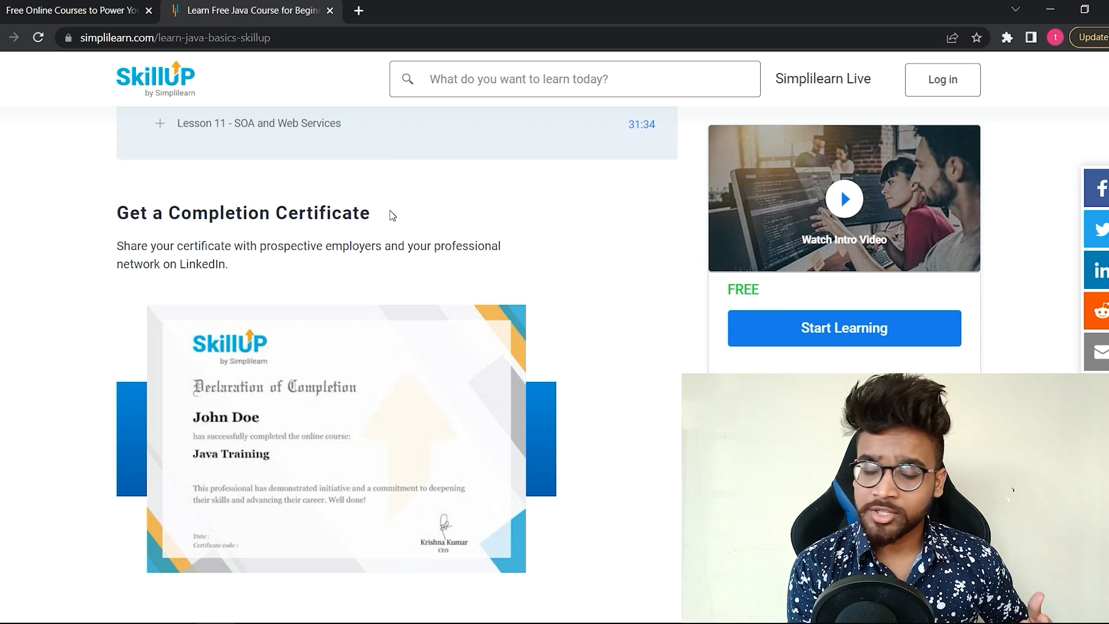
pyautogui.moveTo(522, 241)
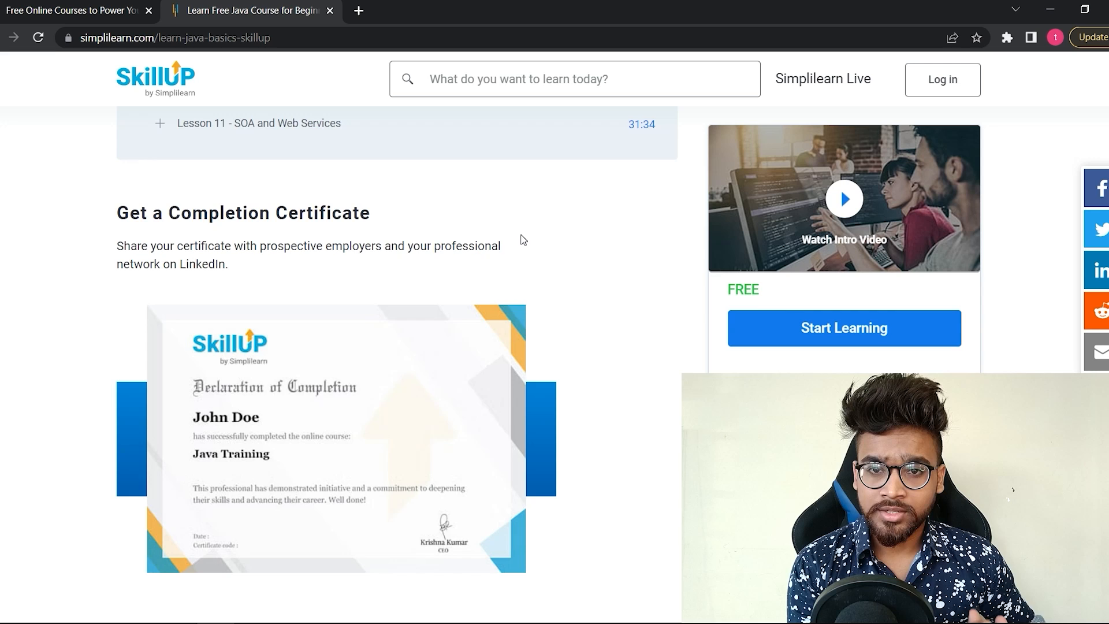
# - Reach Career Opportunities and view Java Developer, then Database Administrator salaries and hiring companies
pyautogui.scroll(-3)
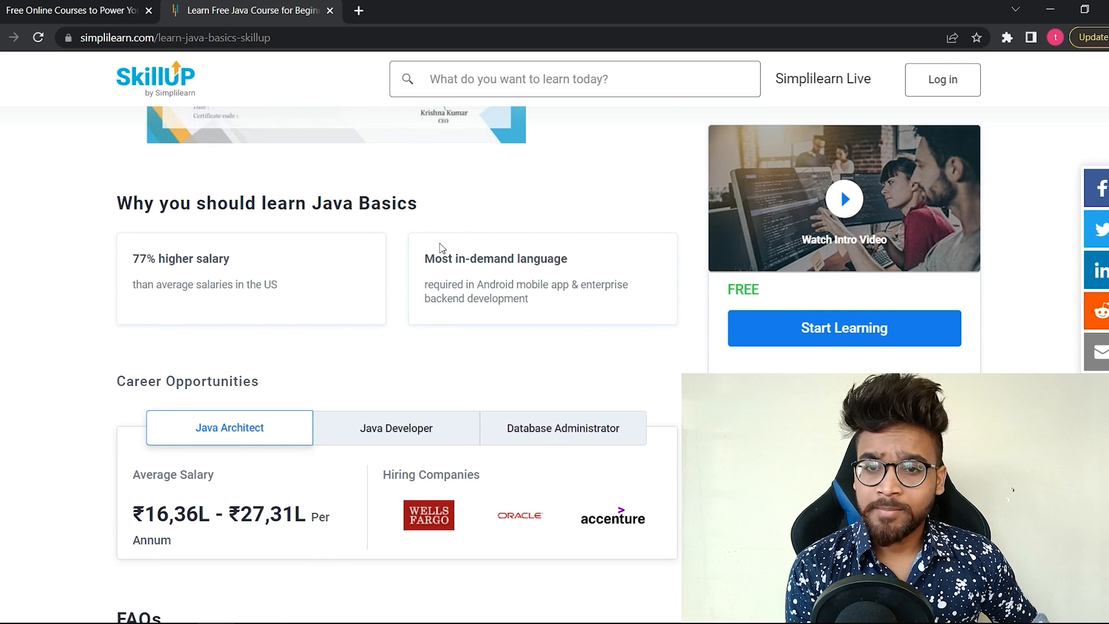
pyautogui.scroll(-3)
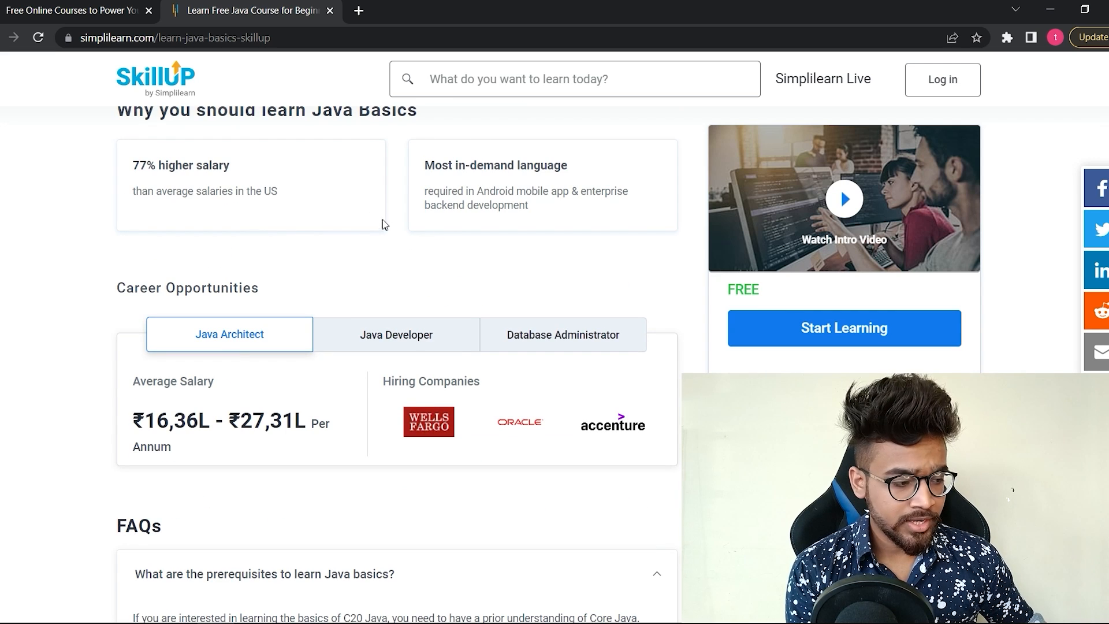
pyautogui.moveTo(216, 428)
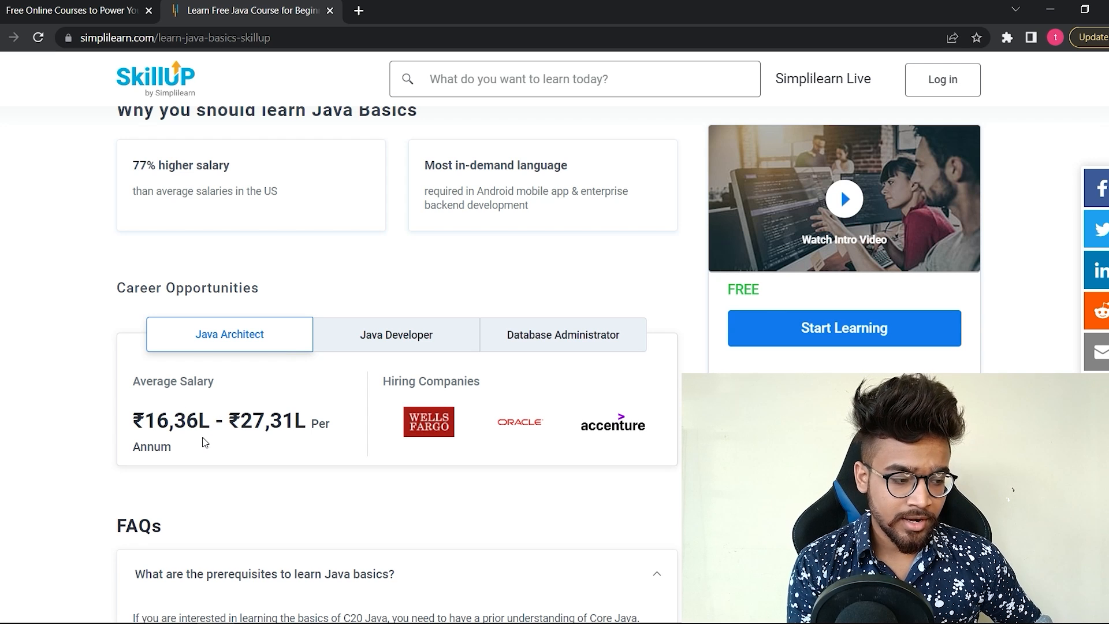
pyautogui.click(396, 334)
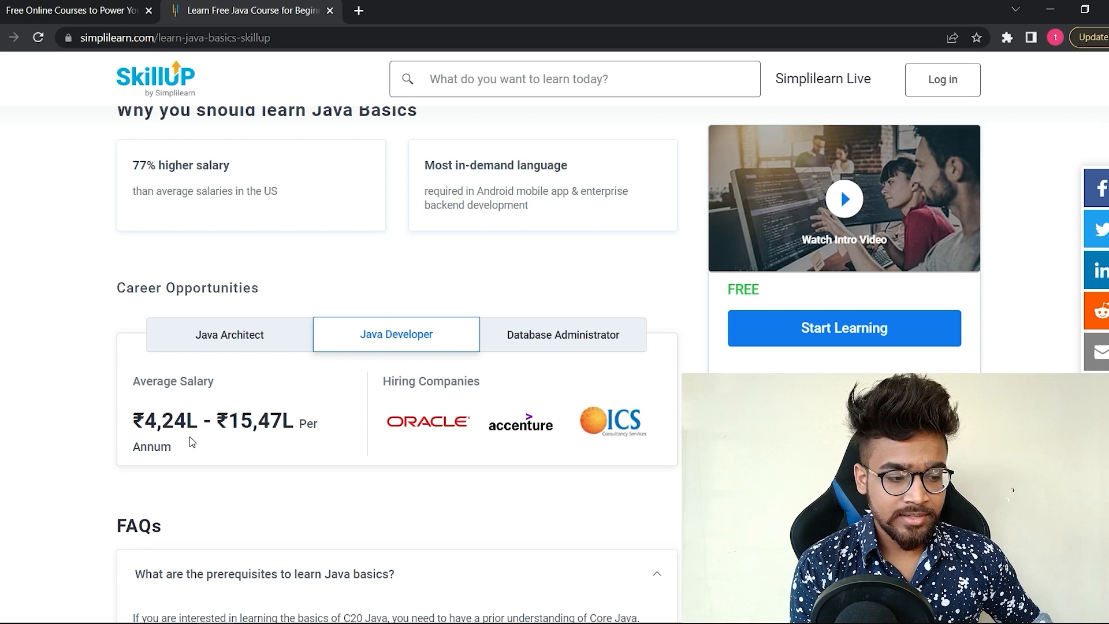
pyautogui.moveTo(521, 499)
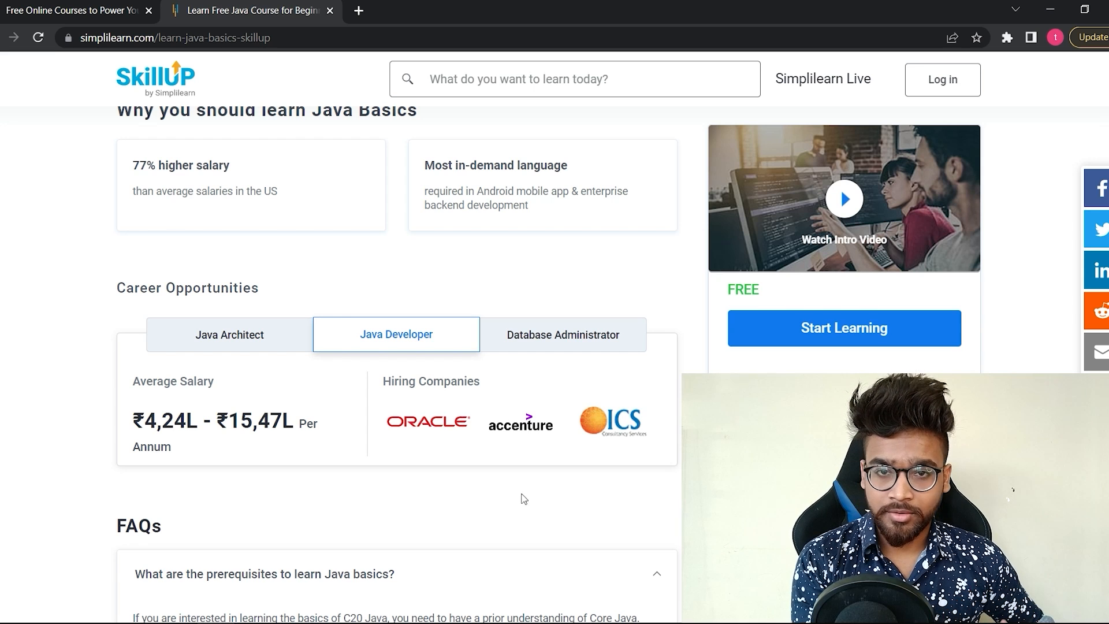
pyautogui.click(563, 334)
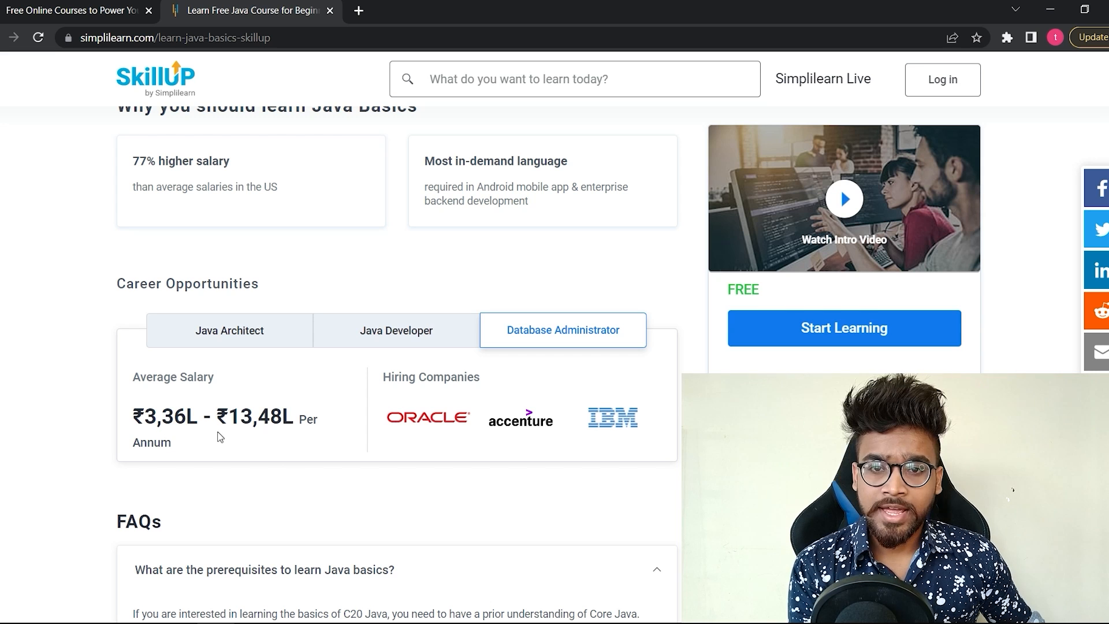
# - Scroll on to the Java Basics FAQs section
pyautogui.scroll(-3)
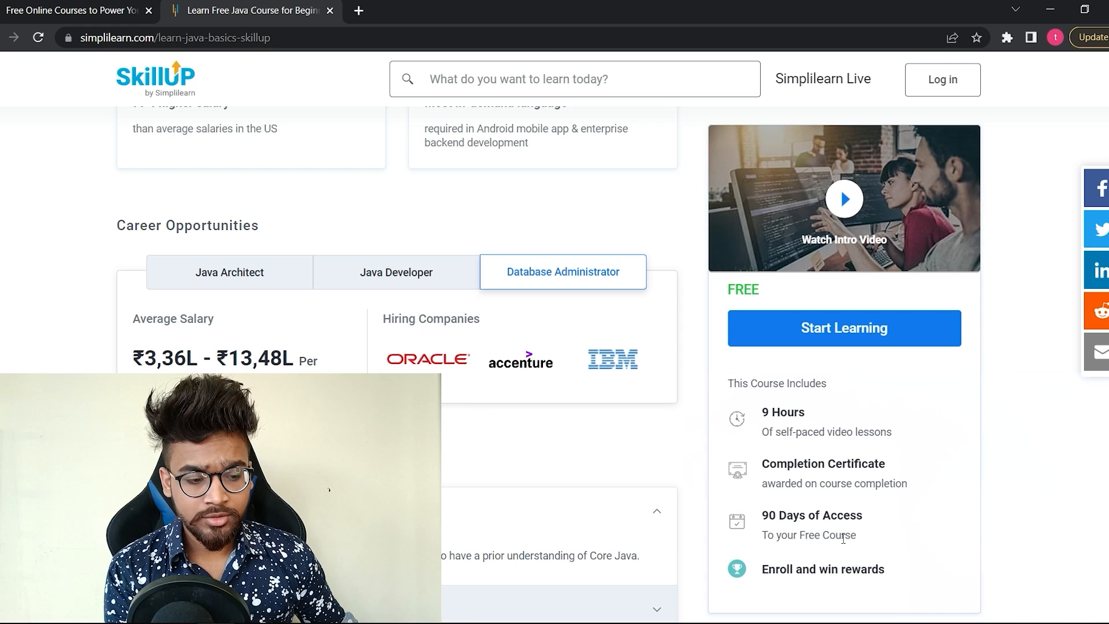
pyautogui.scroll(-3)
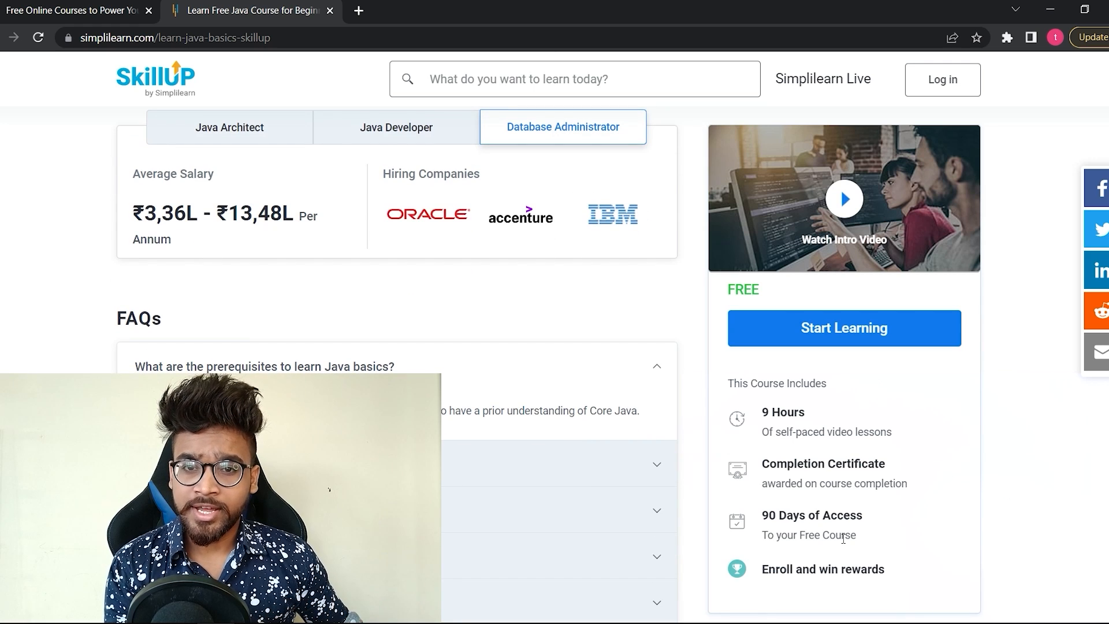
pyautogui.scroll(3)
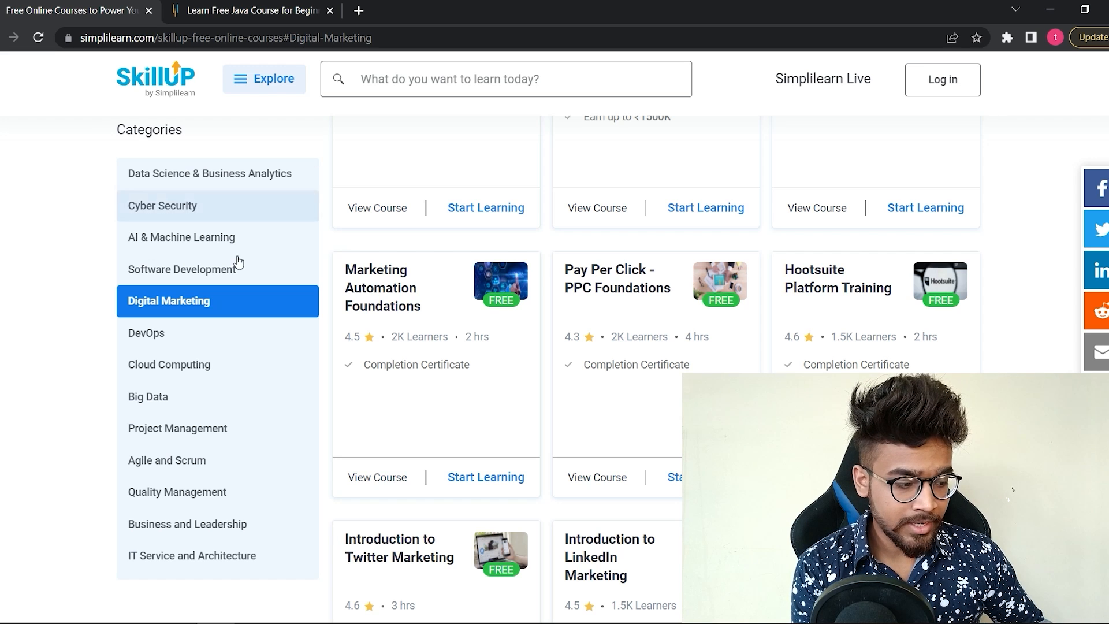
pyautogui.moveTo(219, 371)
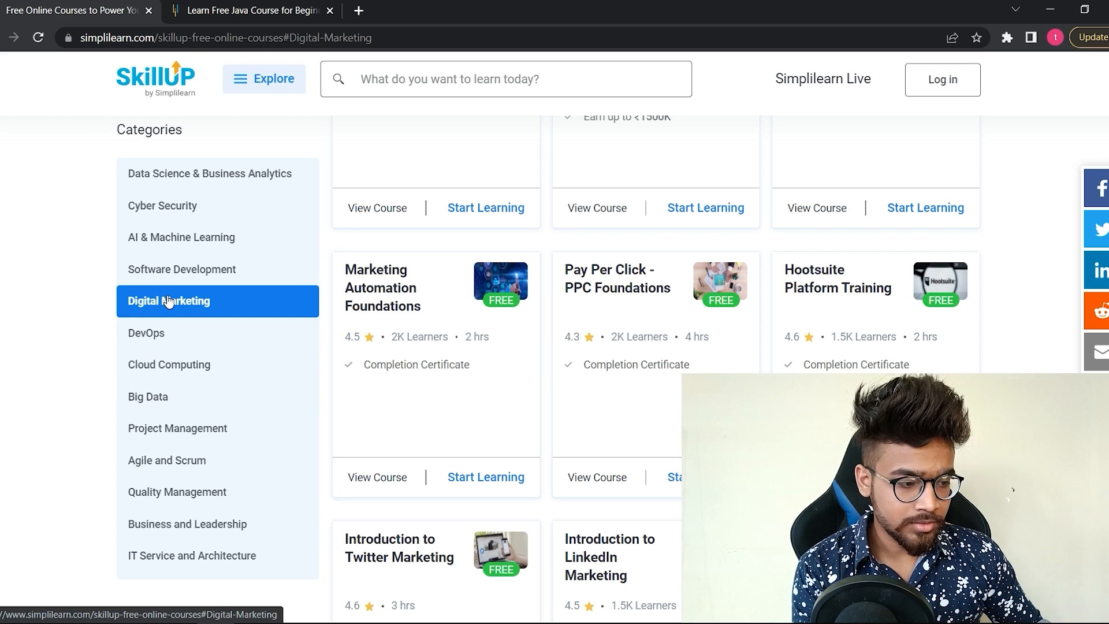
# - Scroll the Digital Marketing course grid to its last card, Introduction to Paid Media Marketing
pyautogui.scroll(3)
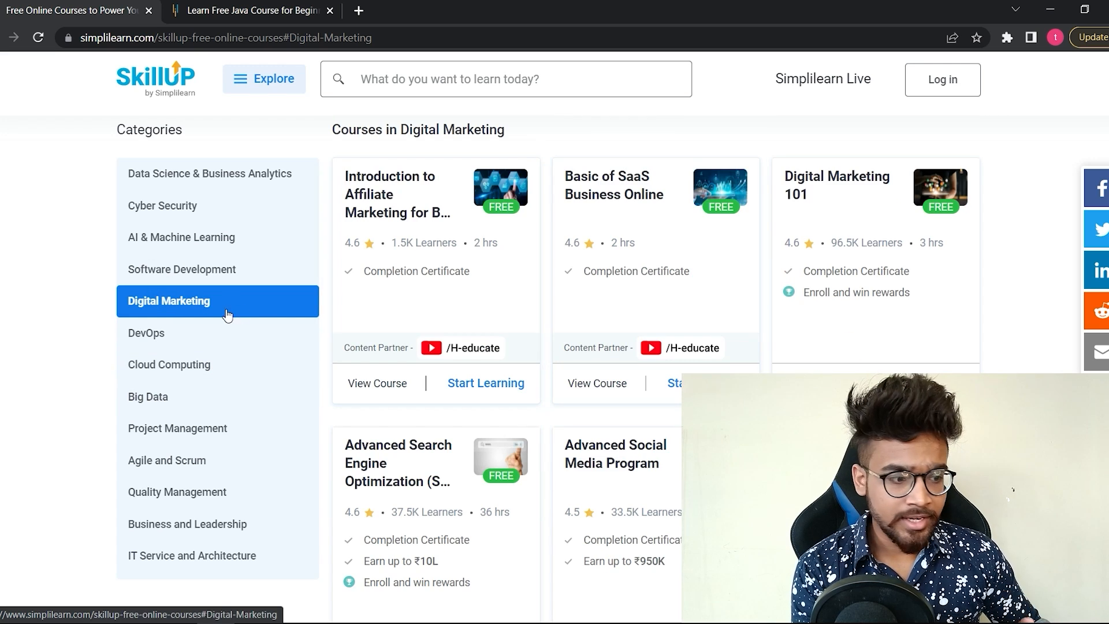
pyautogui.moveTo(632, 268)
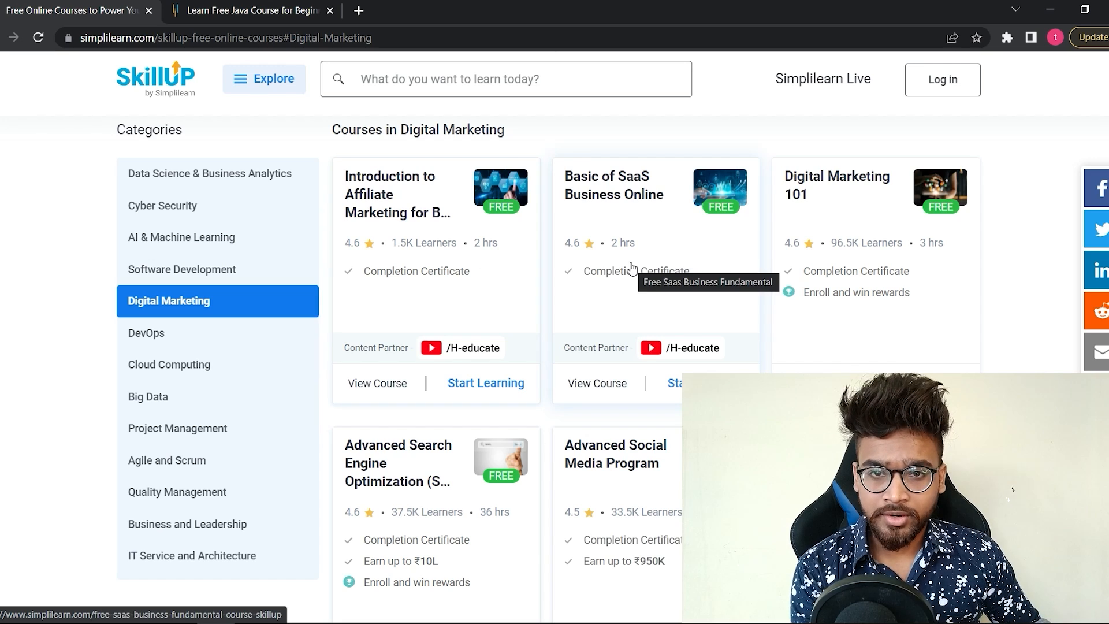
pyautogui.scroll(-3)
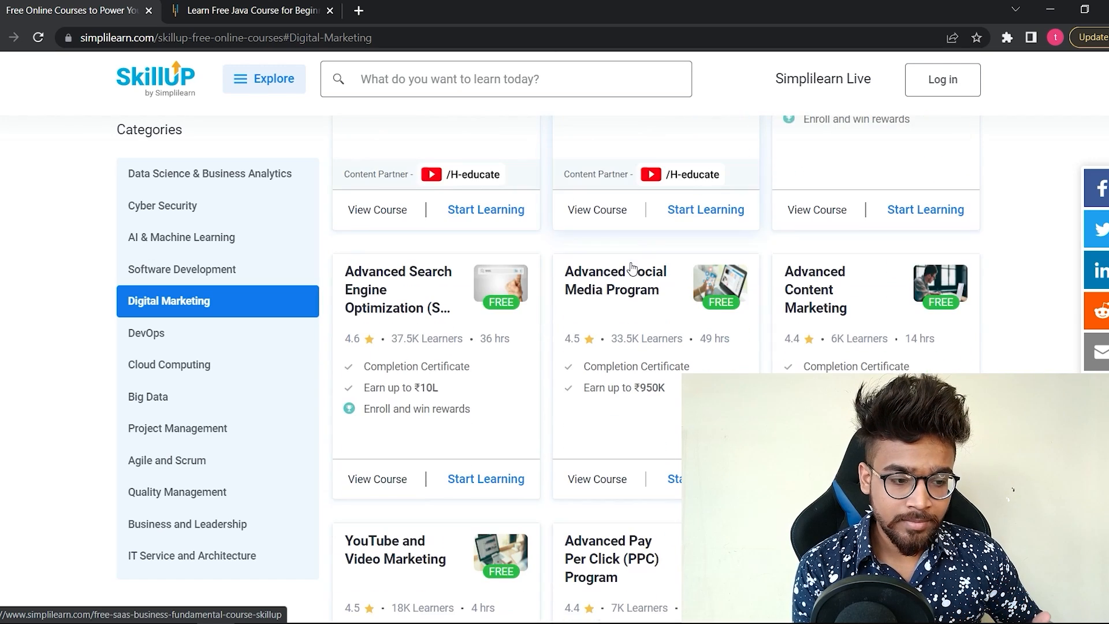
pyautogui.scroll(-3)
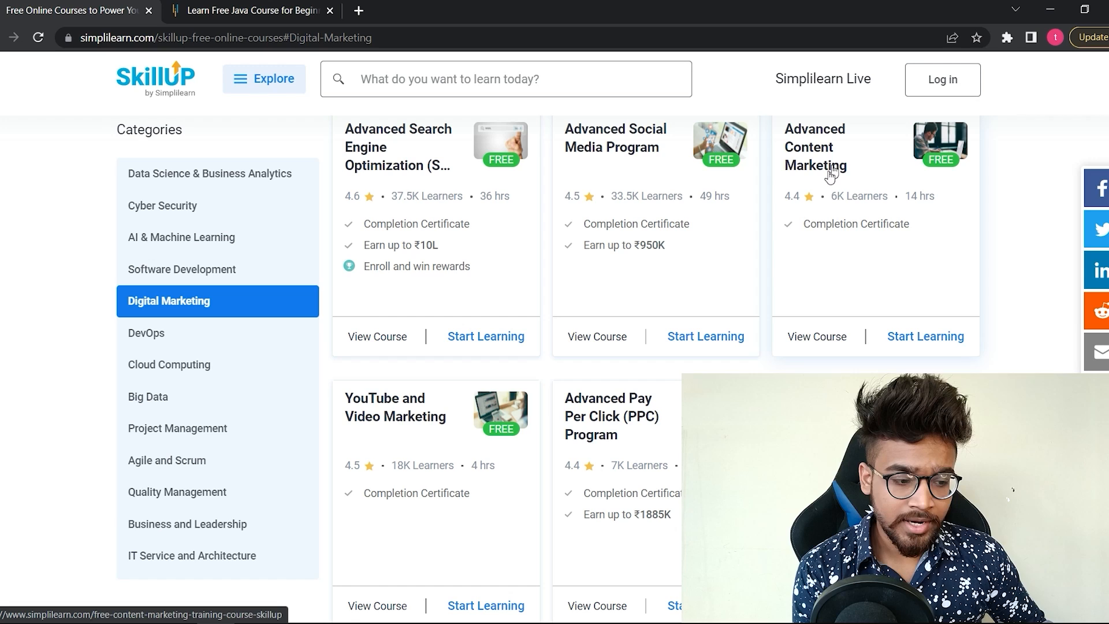
pyautogui.moveTo(488, 439)
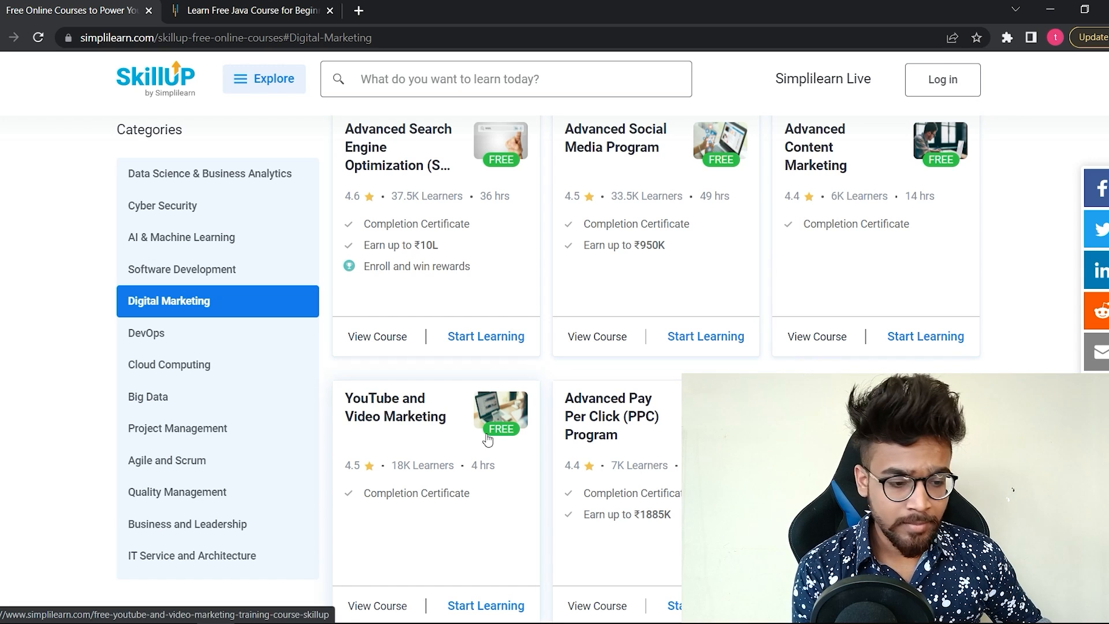
pyautogui.scroll(-3)
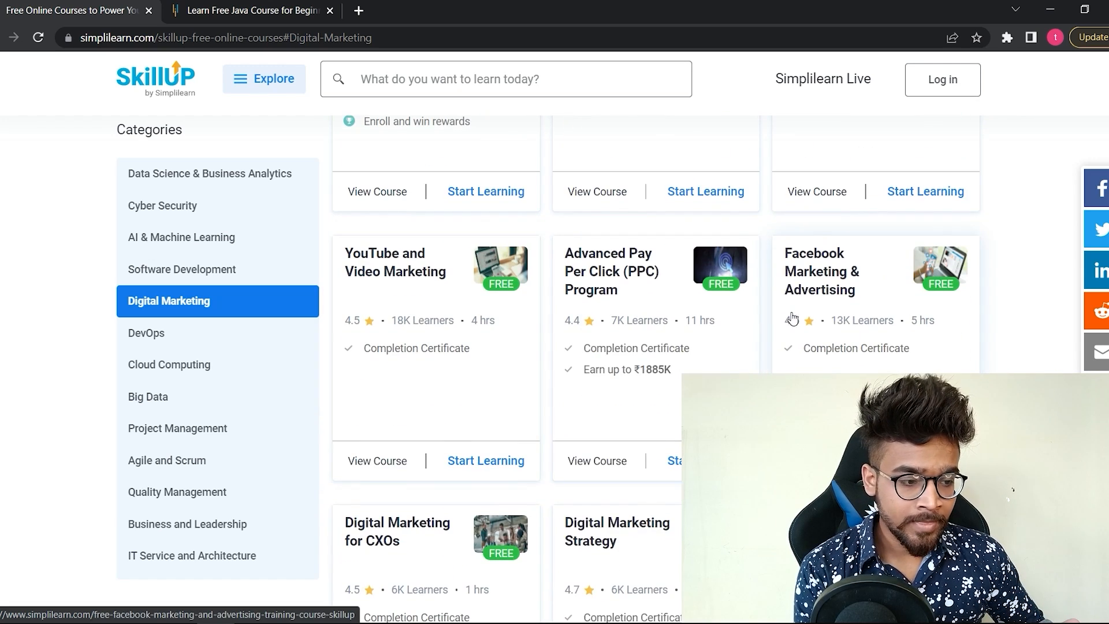
pyautogui.scroll(-3)
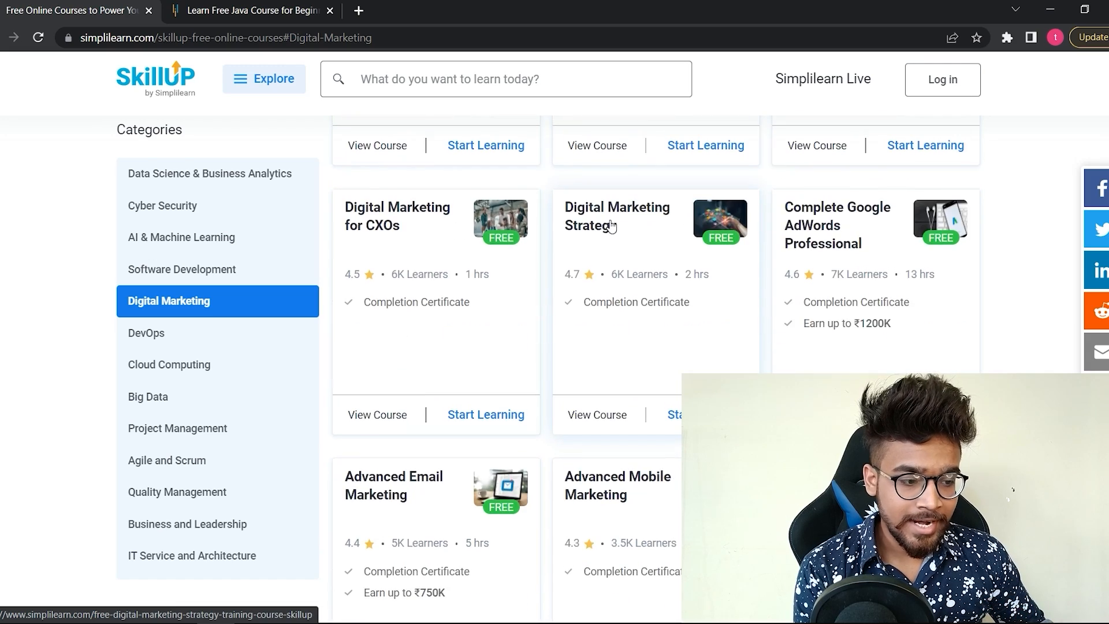
pyautogui.scroll(-3)
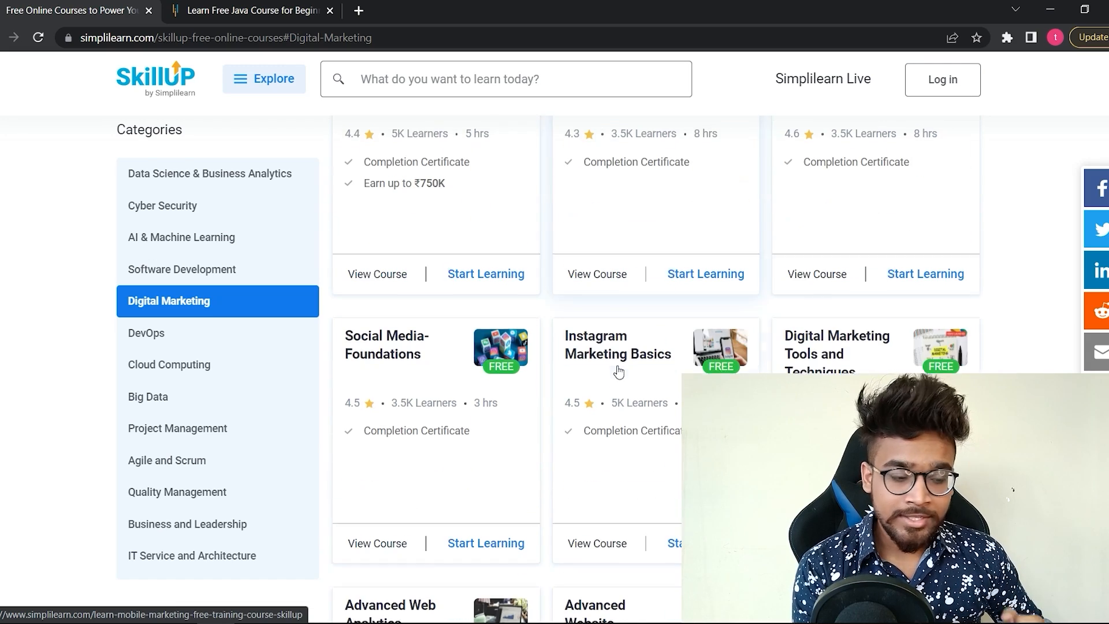
pyautogui.scroll(-3)
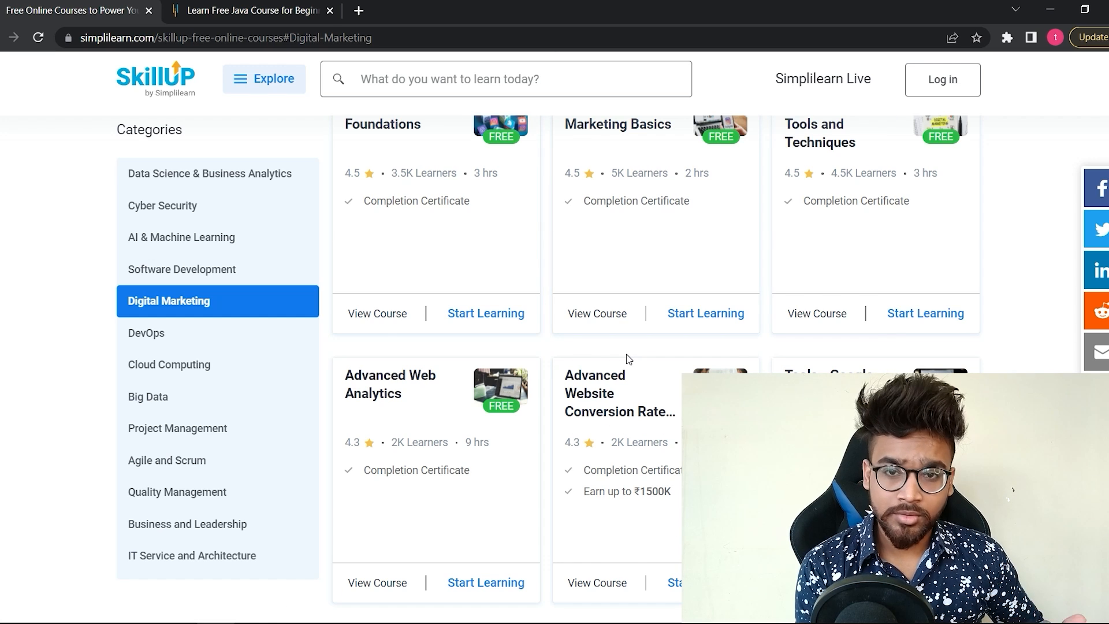
pyautogui.scroll(-3)
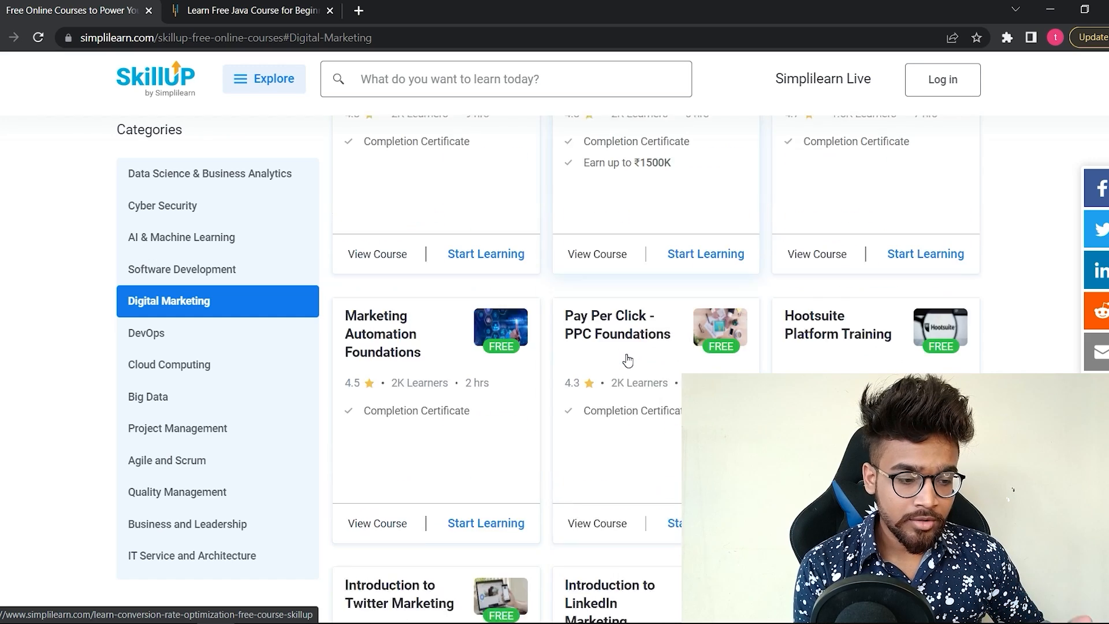
pyautogui.scroll(-3)
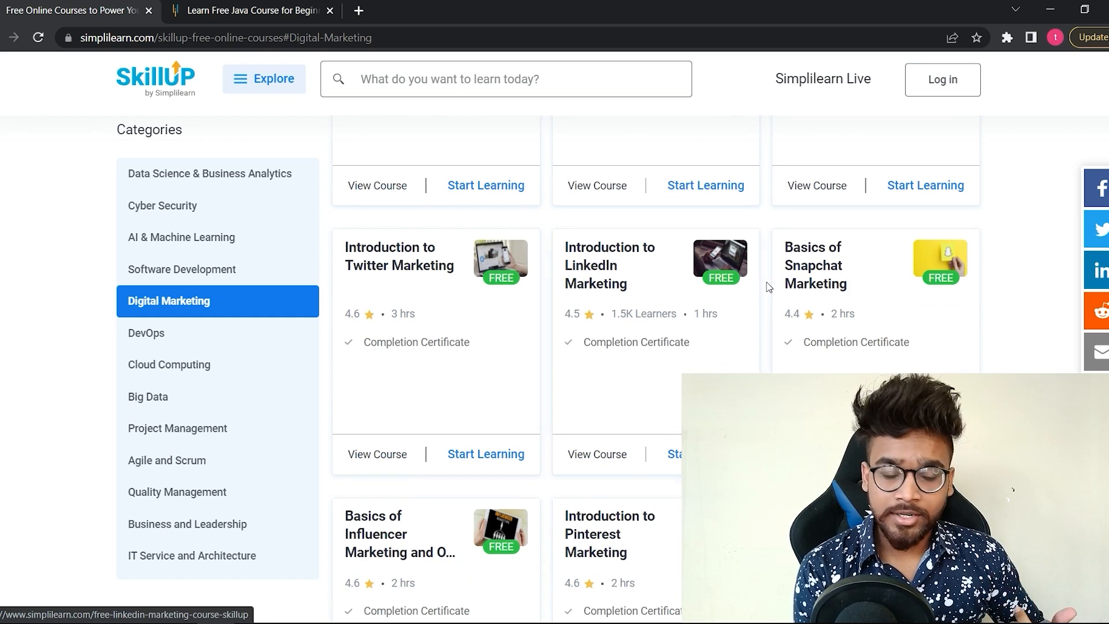
pyautogui.moveTo(817, 300)
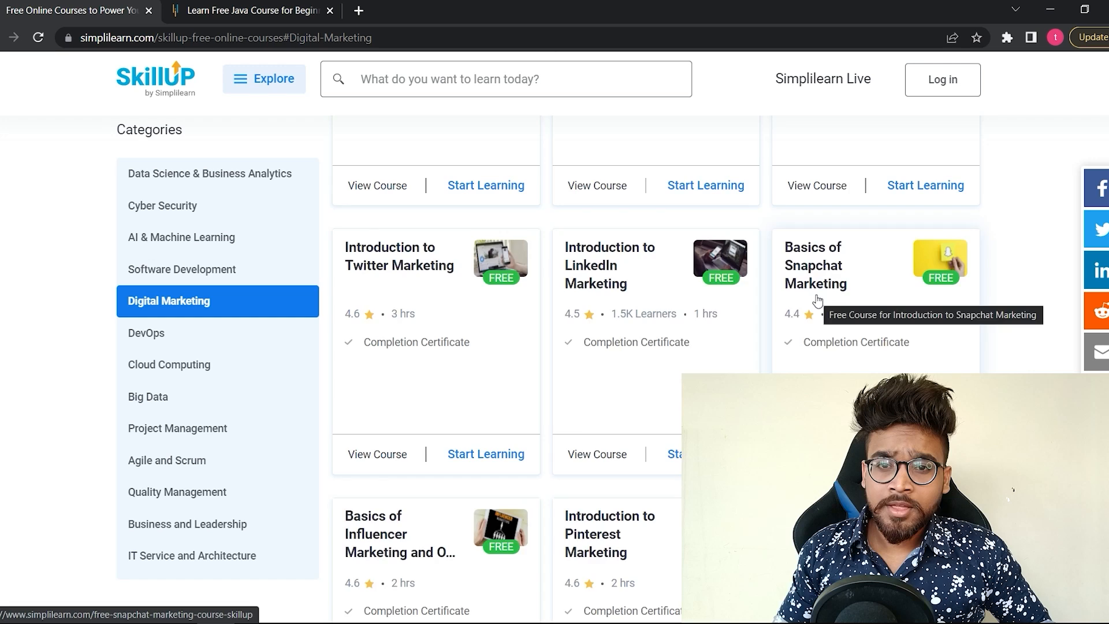
pyautogui.scroll(-3)
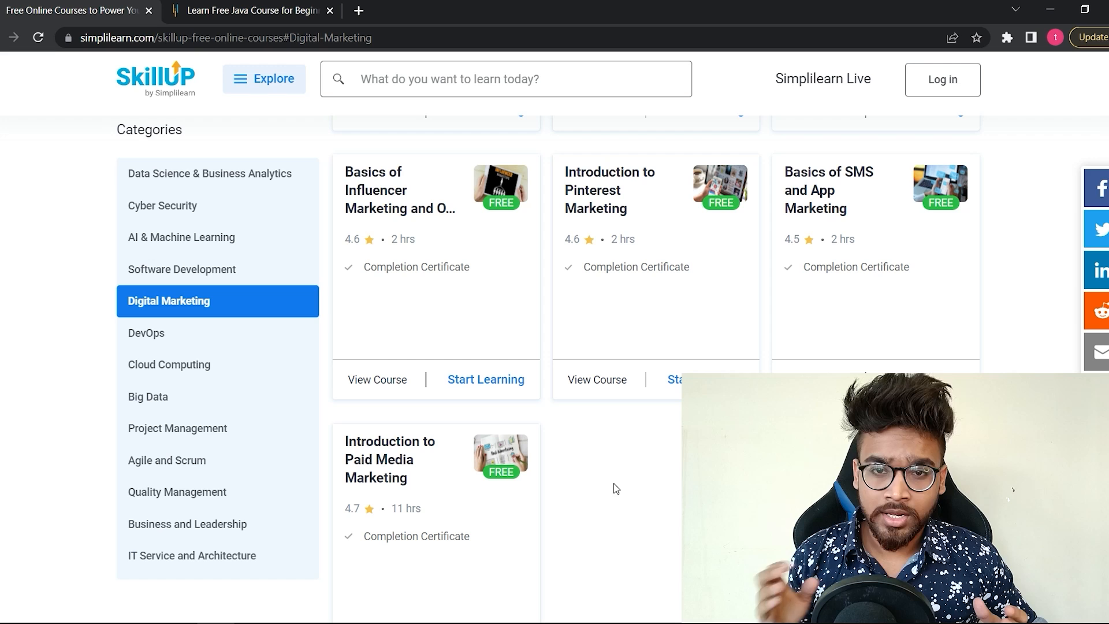
pyautogui.moveTo(676, 343)
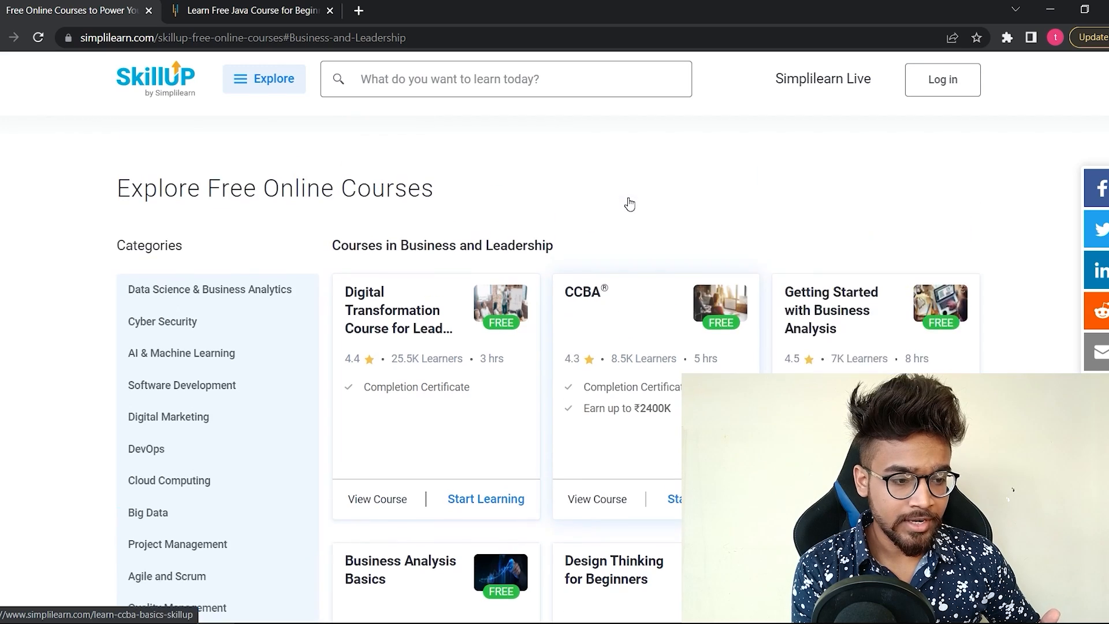
# - Browse the Business and Leadership cards and open the Getting Started with Interview Preparation course page
pyautogui.scroll(-3)
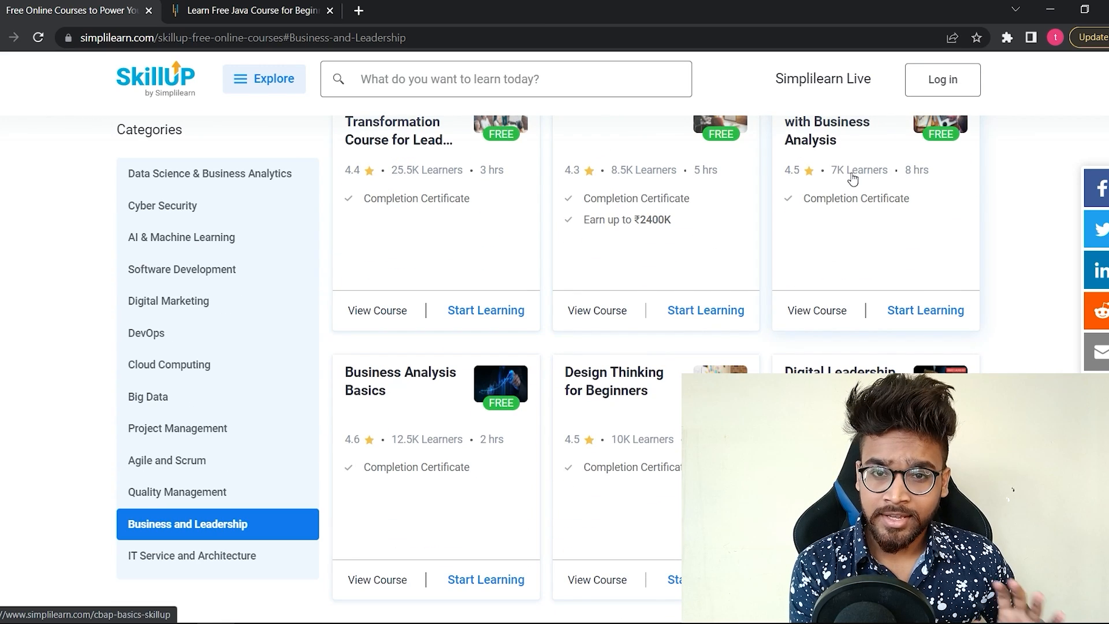
pyautogui.scroll(-3)
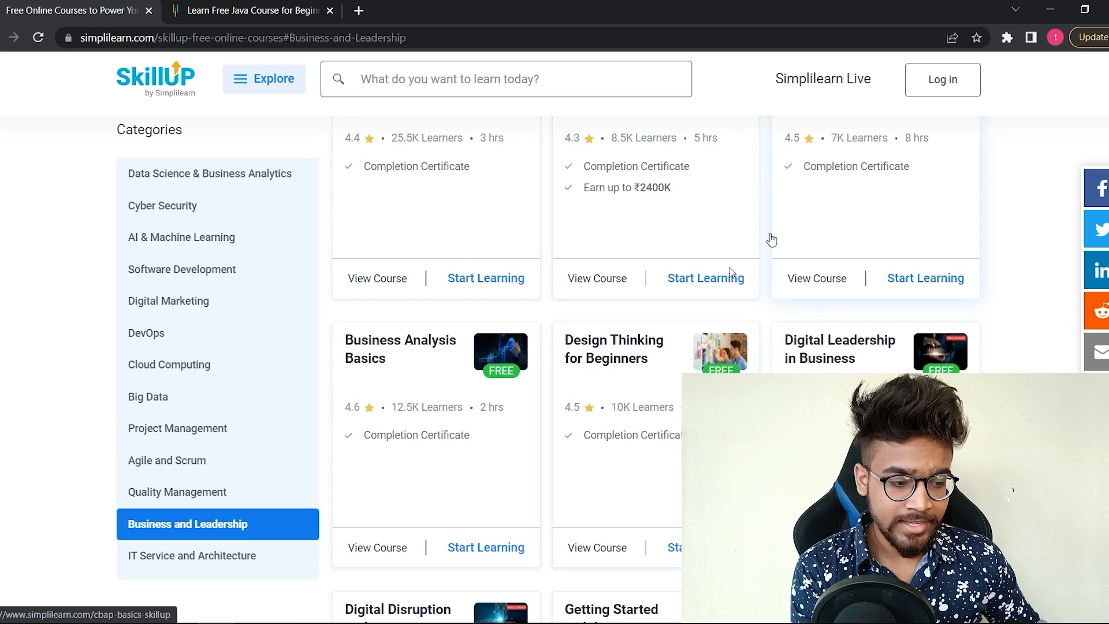
pyautogui.scroll(-3)
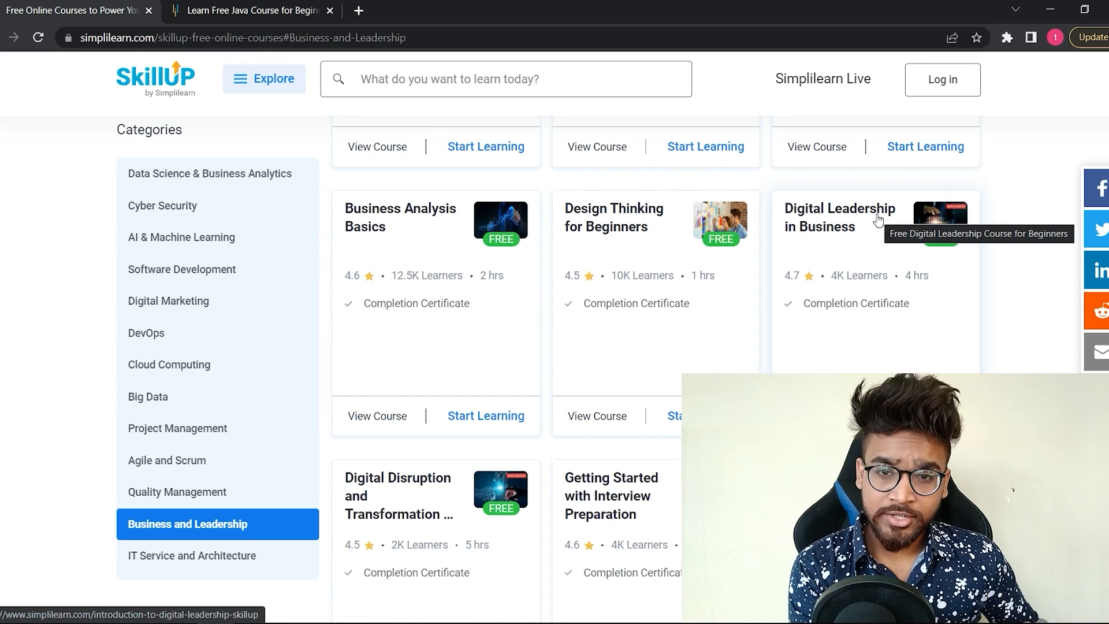
pyautogui.scroll(-3)
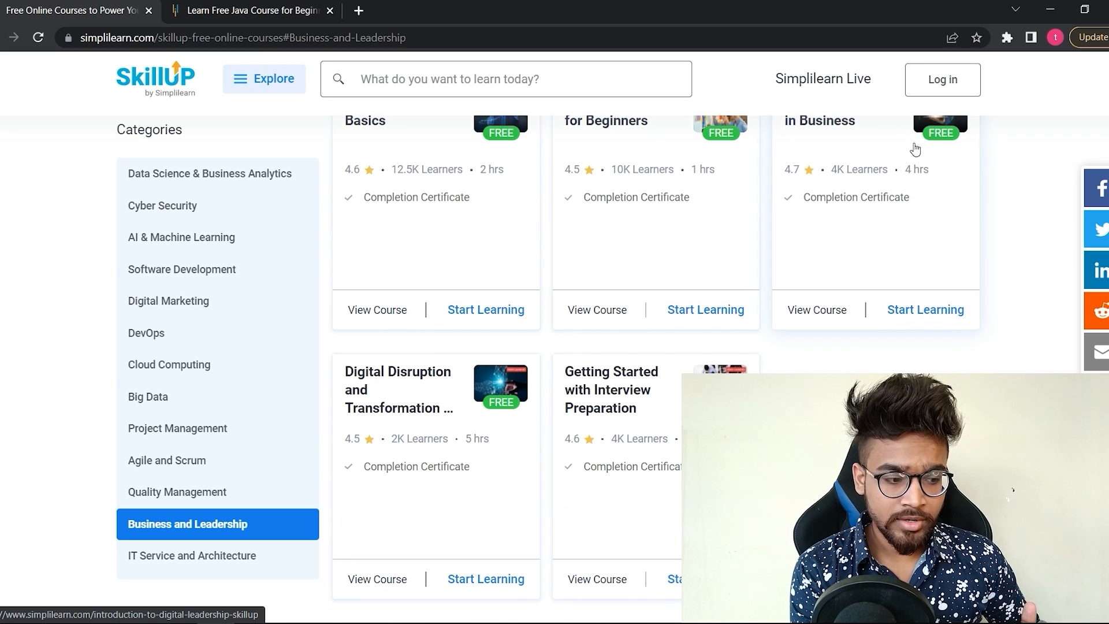
pyautogui.scroll(-3)
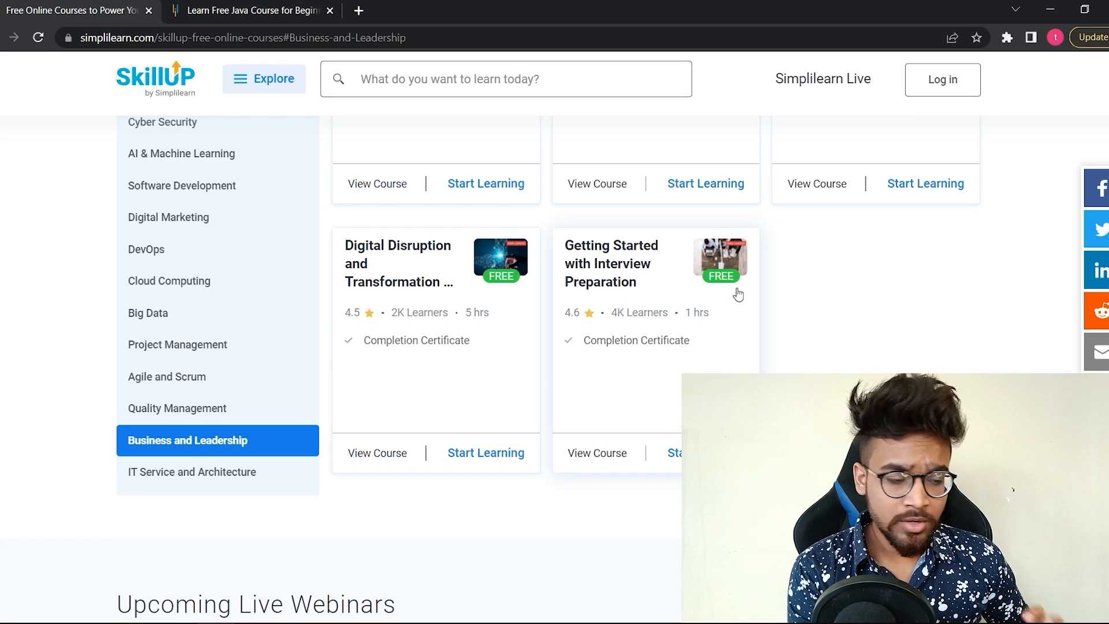
pyautogui.moveTo(654, 290)
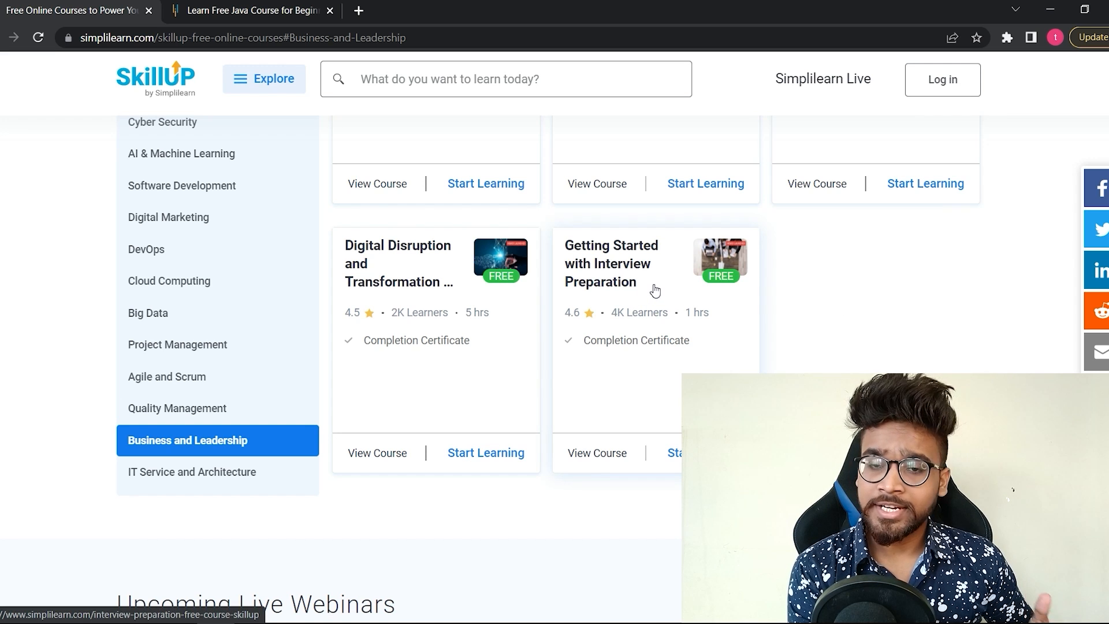
pyautogui.moveTo(808, 313)
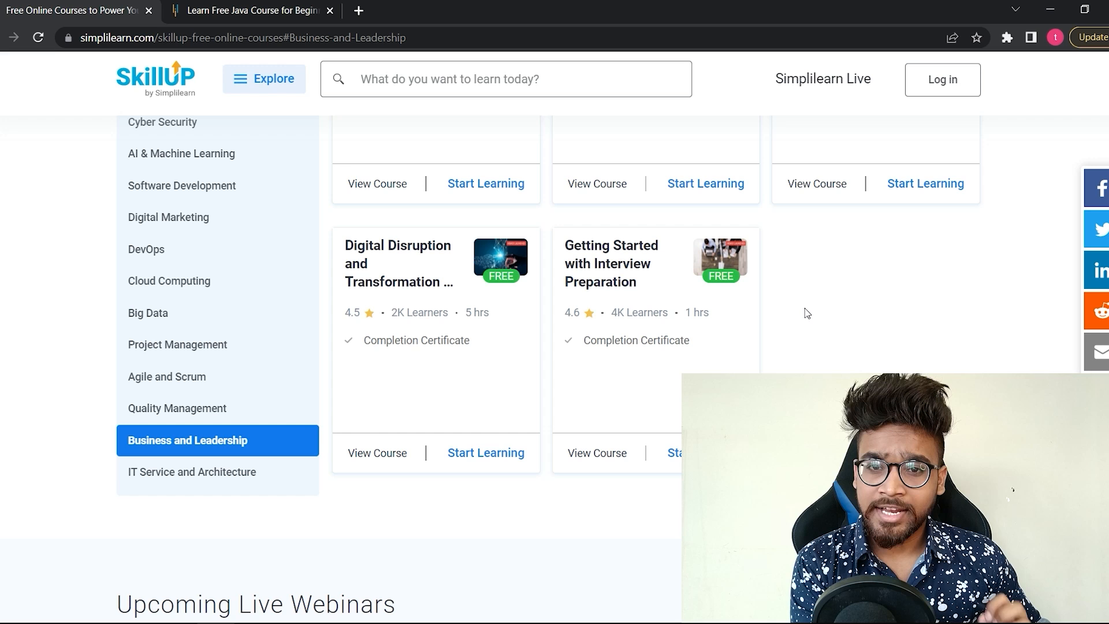
pyautogui.moveTo(734, 299)
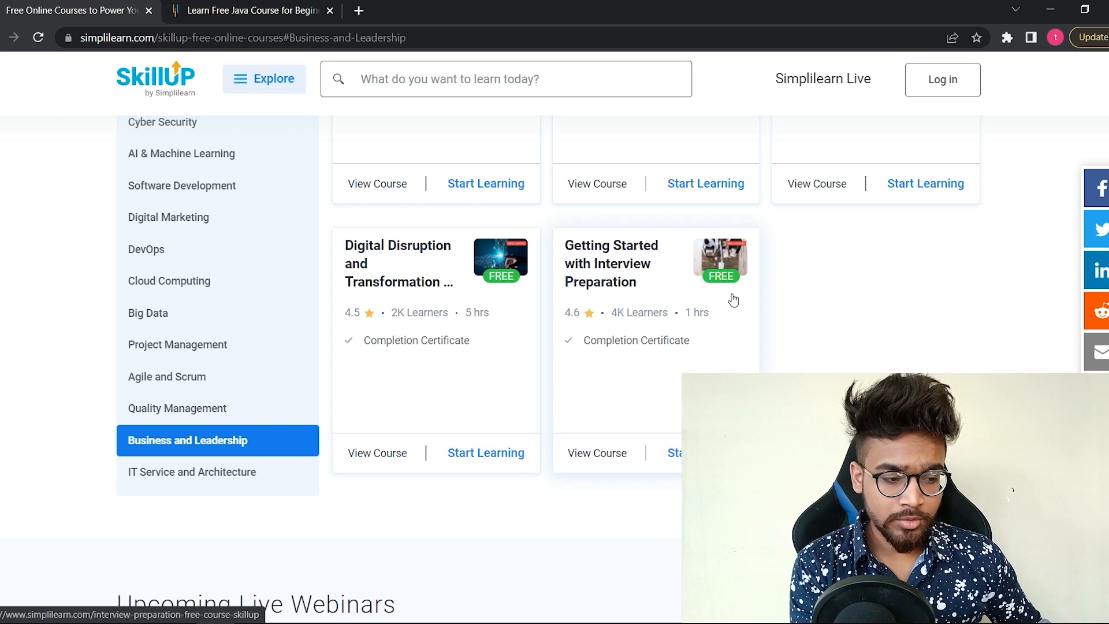
pyautogui.click(610, 263)
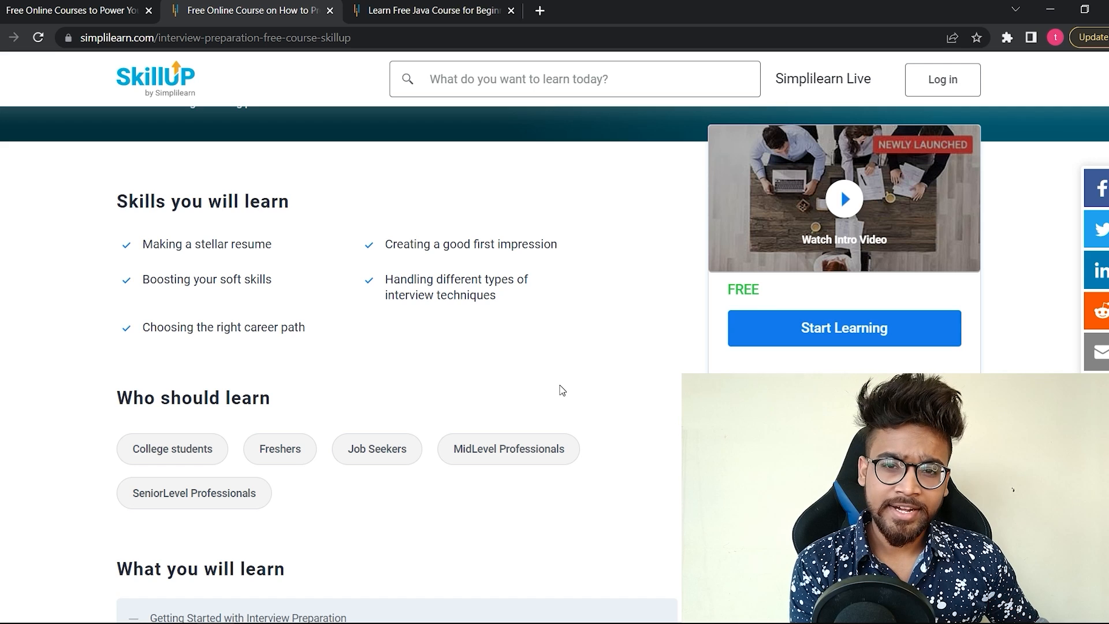
# - Review the Interview Preparation course description, skills taught and intended learners
pyautogui.scroll(3)
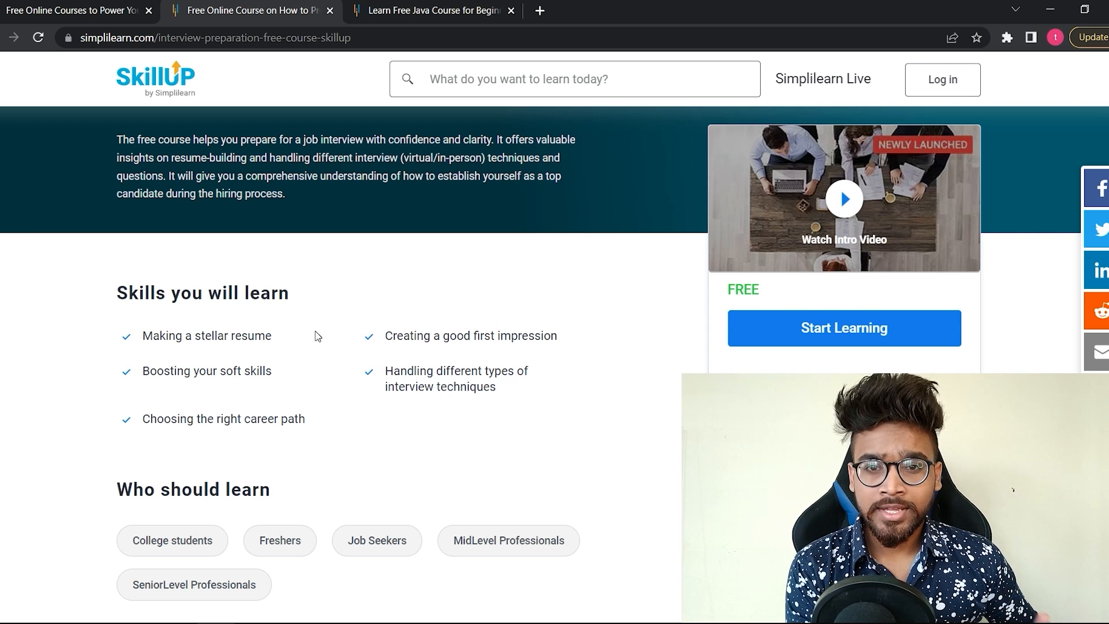
pyautogui.moveTo(327, 328)
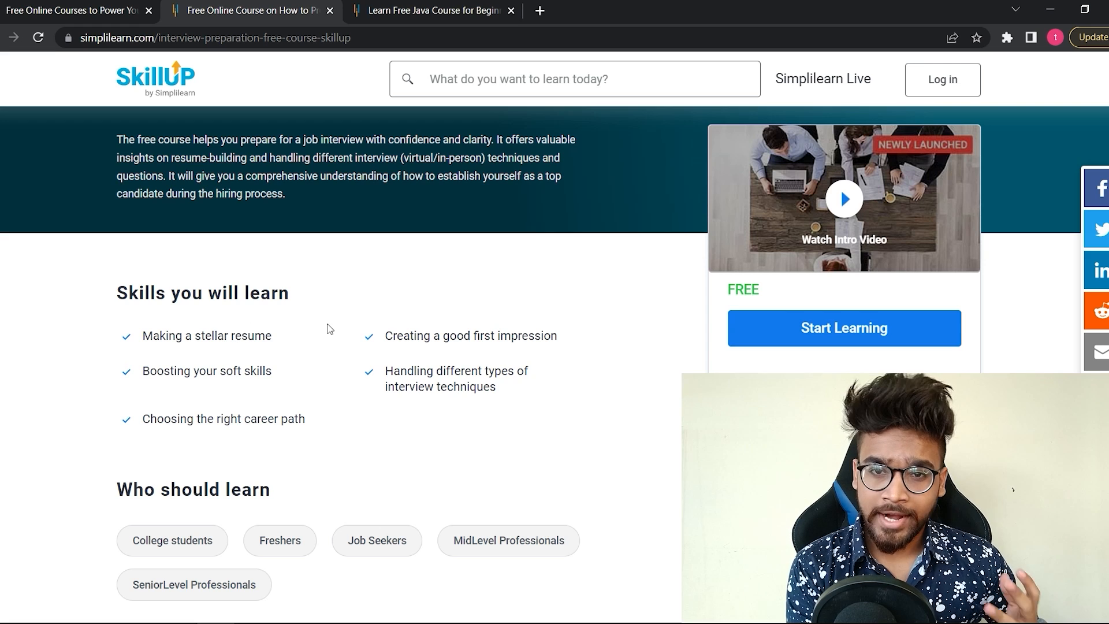
pyautogui.moveTo(410, 331)
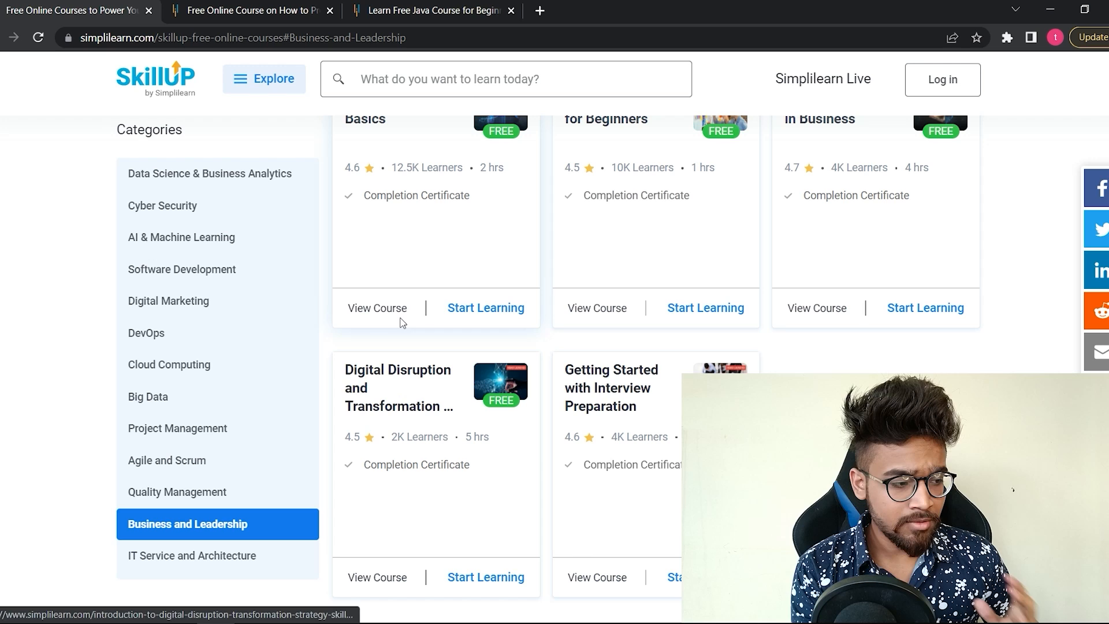
pyautogui.moveTo(199, 486)
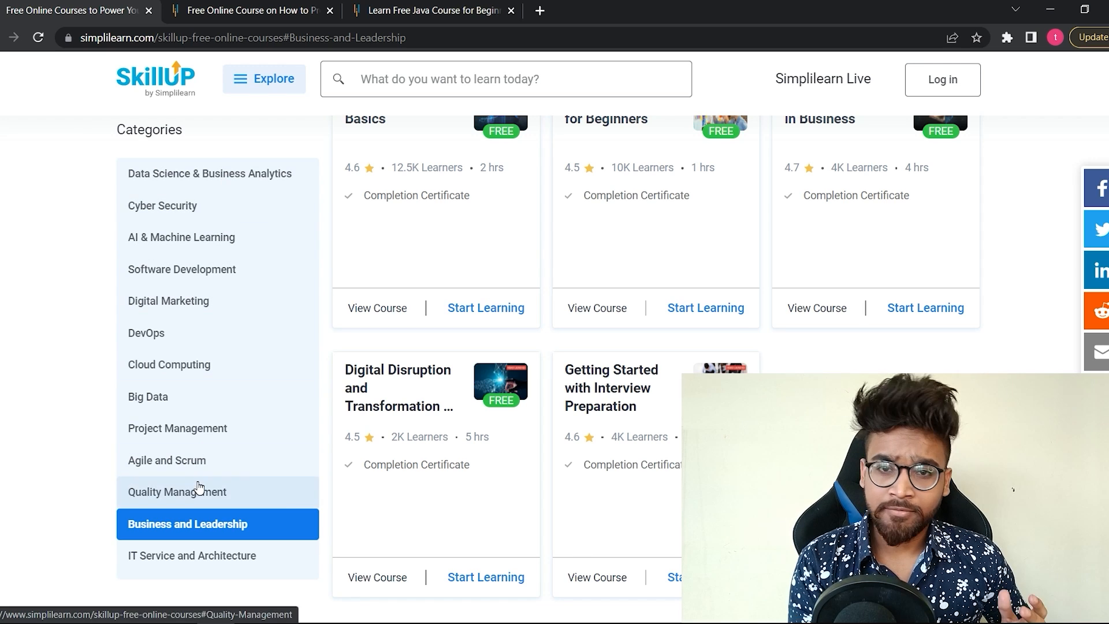
pyautogui.moveTo(437, 414)
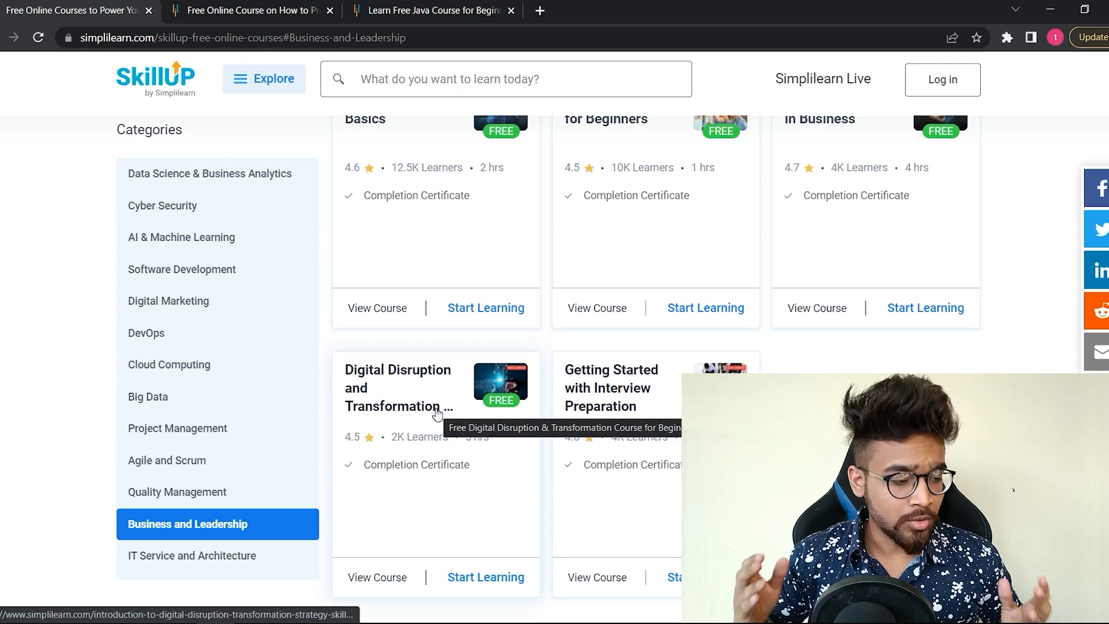